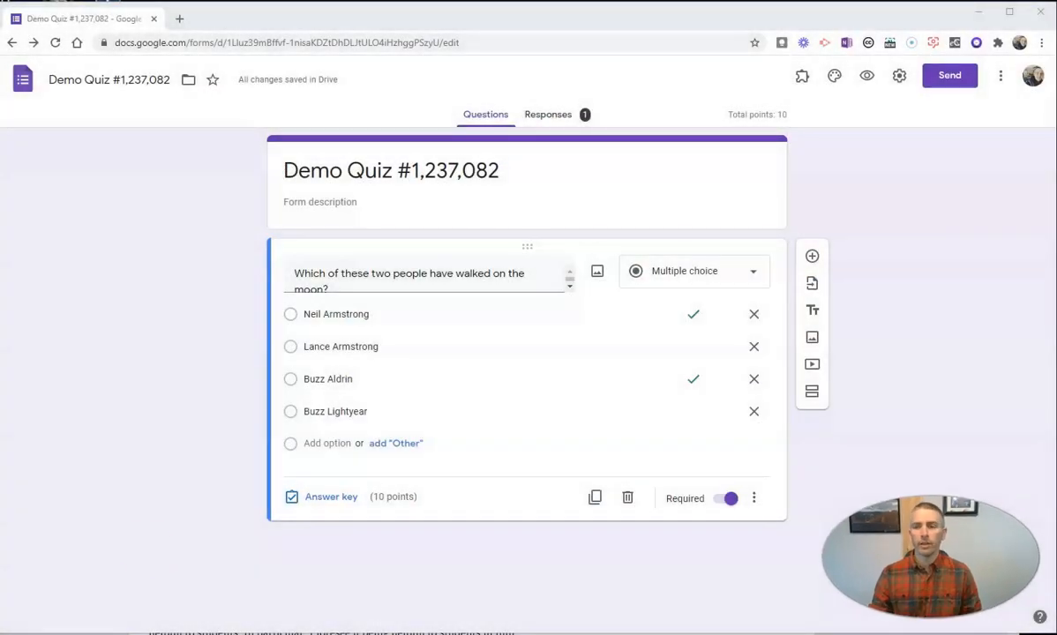
{"action": "mouse_move", "coordinate": [879, 275]}
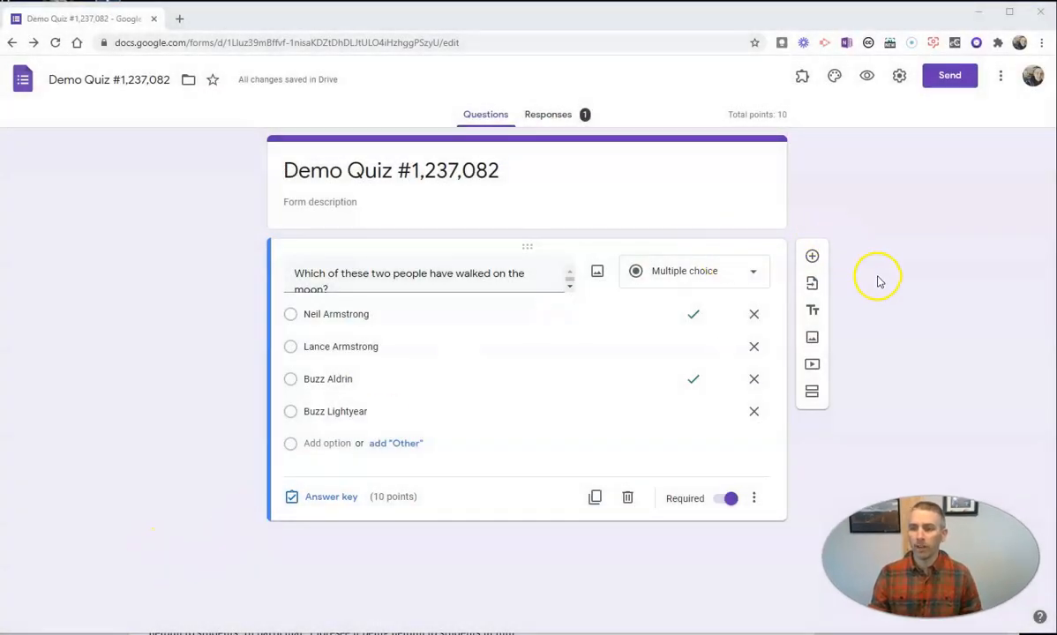
{"action": "mouse_move", "coordinate": [212, 374]}
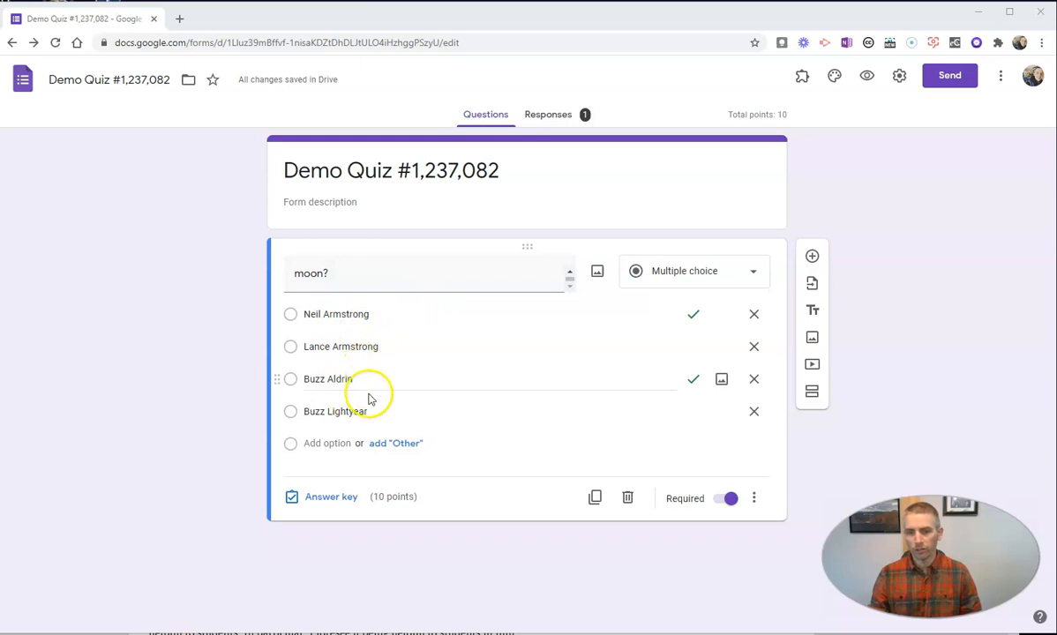
{"action": "mouse_move", "coordinate": [688, 272]}
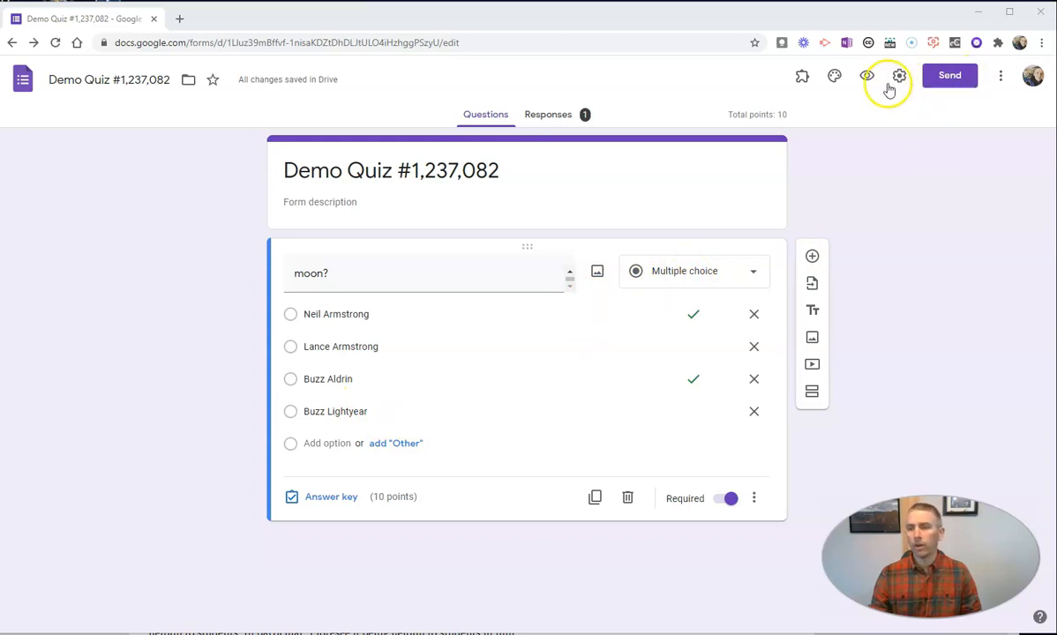
- Preview the quiz and try Neil Armstrong, Buzz Aldrin and another option, confirming only one sticks
{"action": "left_click", "coordinate": [868, 74]}
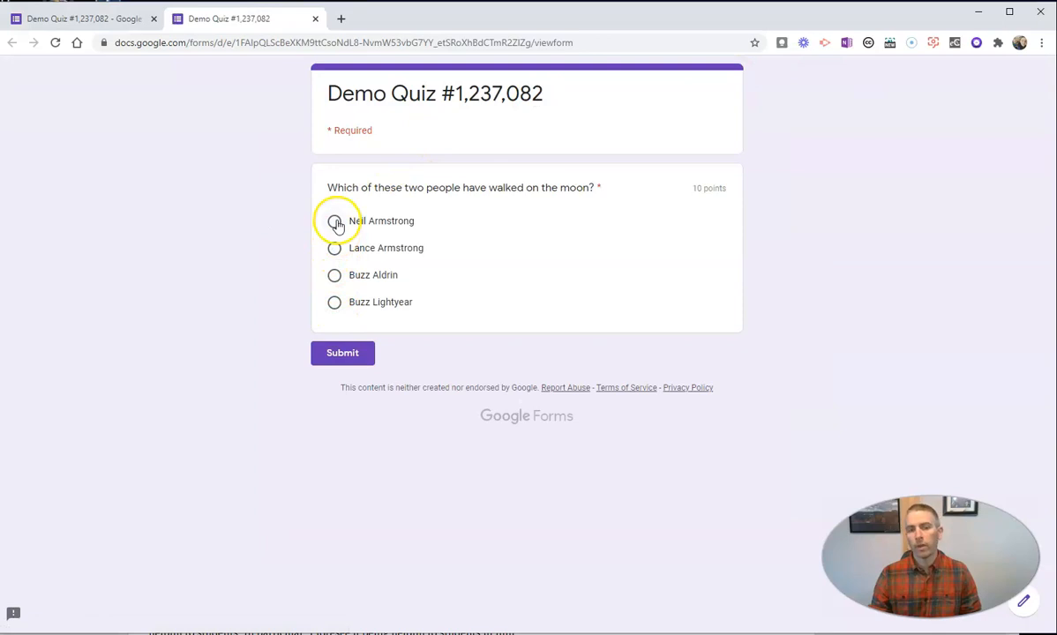
{"action": "left_click", "coordinate": [336, 221]}
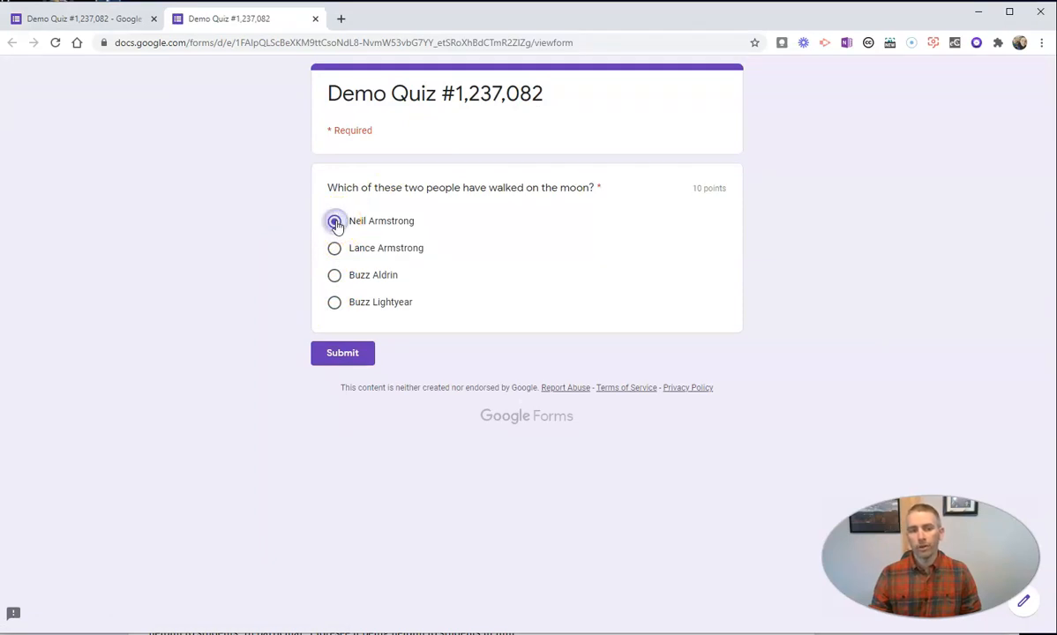
{"action": "left_click", "coordinate": [335, 275]}
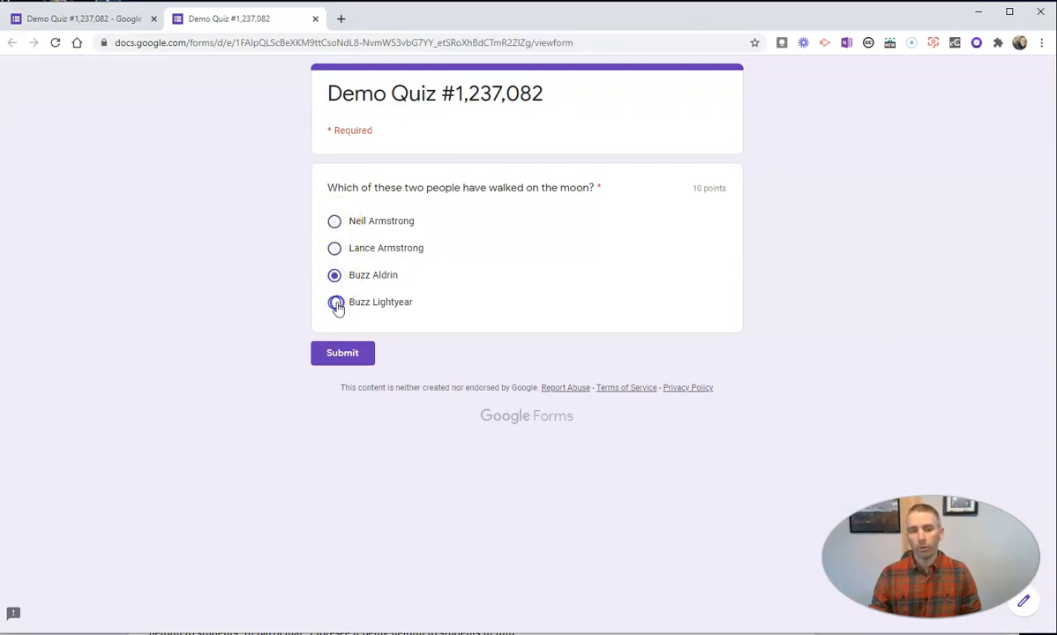
{"action": "left_click", "coordinate": [335, 247]}
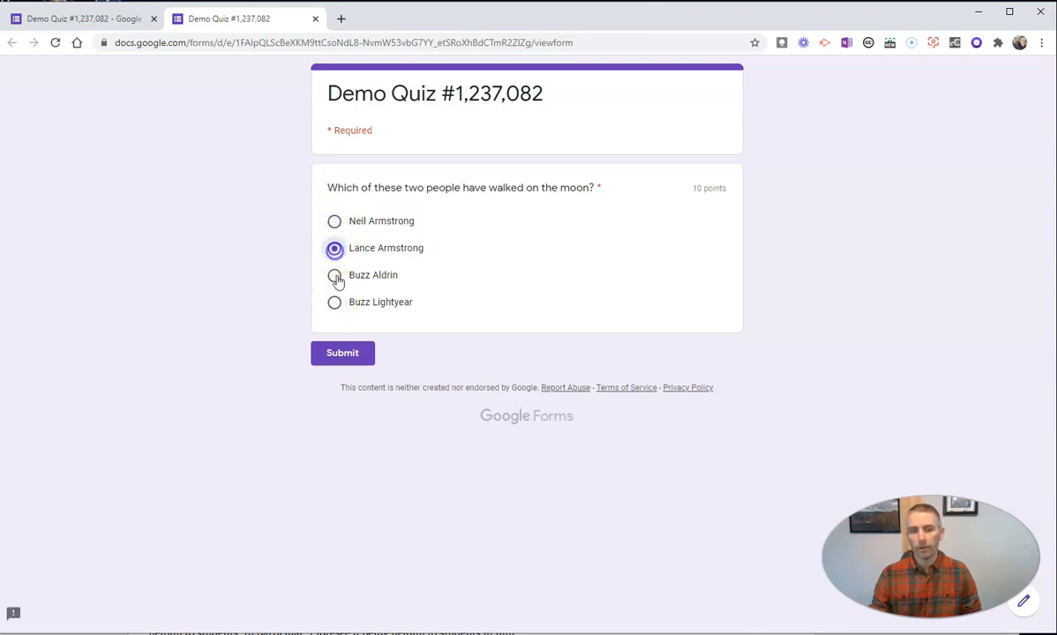
{"action": "left_click", "coordinate": [334, 221]}
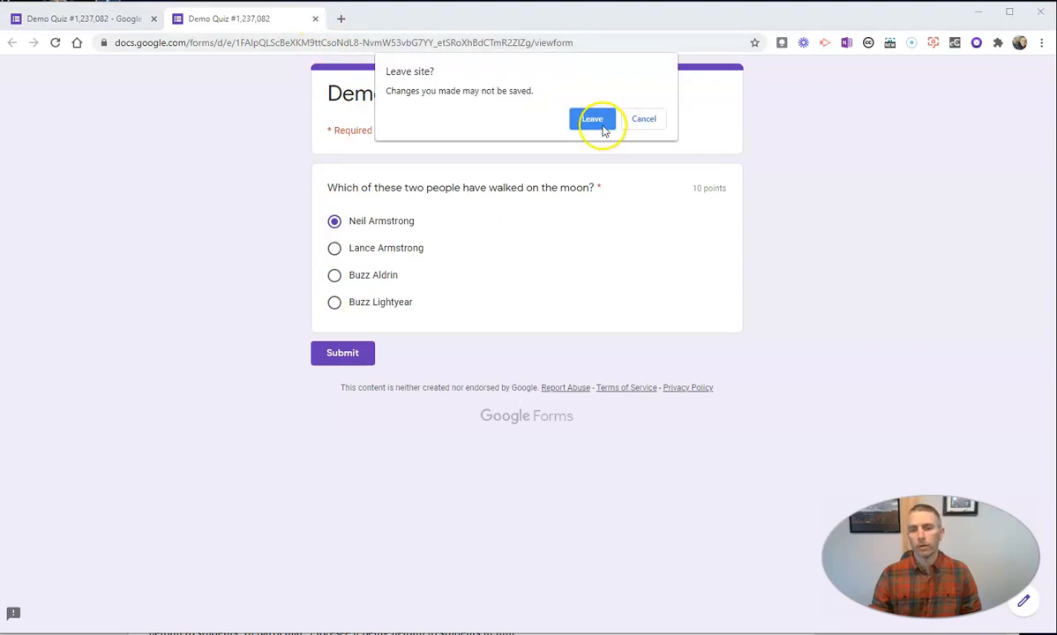
- Leave the preview and change the moon question type to Checkboxes
{"action": "left_click", "coordinate": [592, 118]}
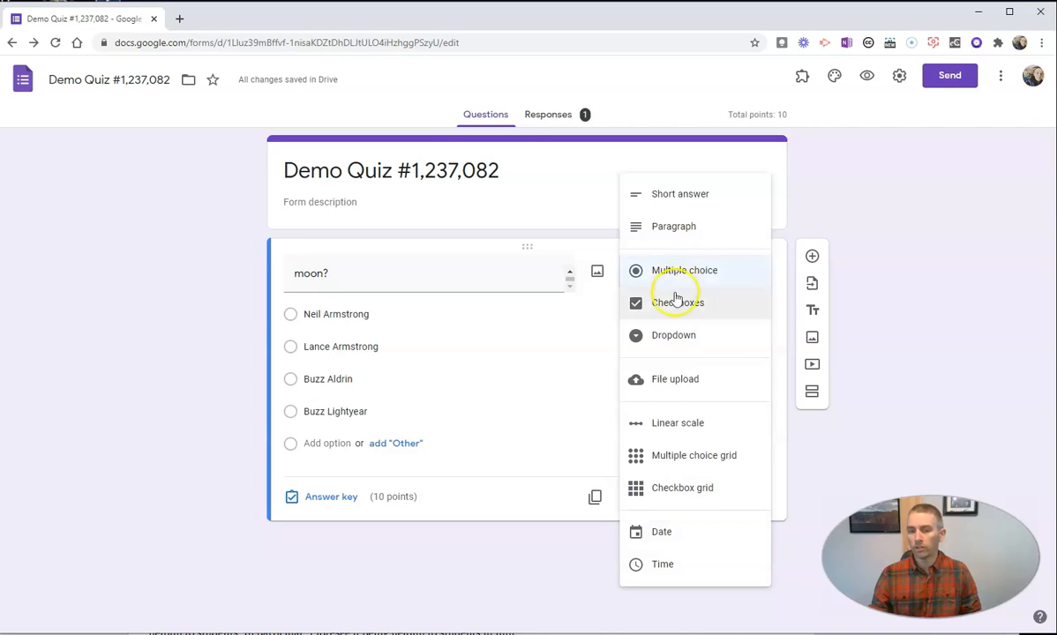
{"action": "left_click", "coordinate": [678, 304]}
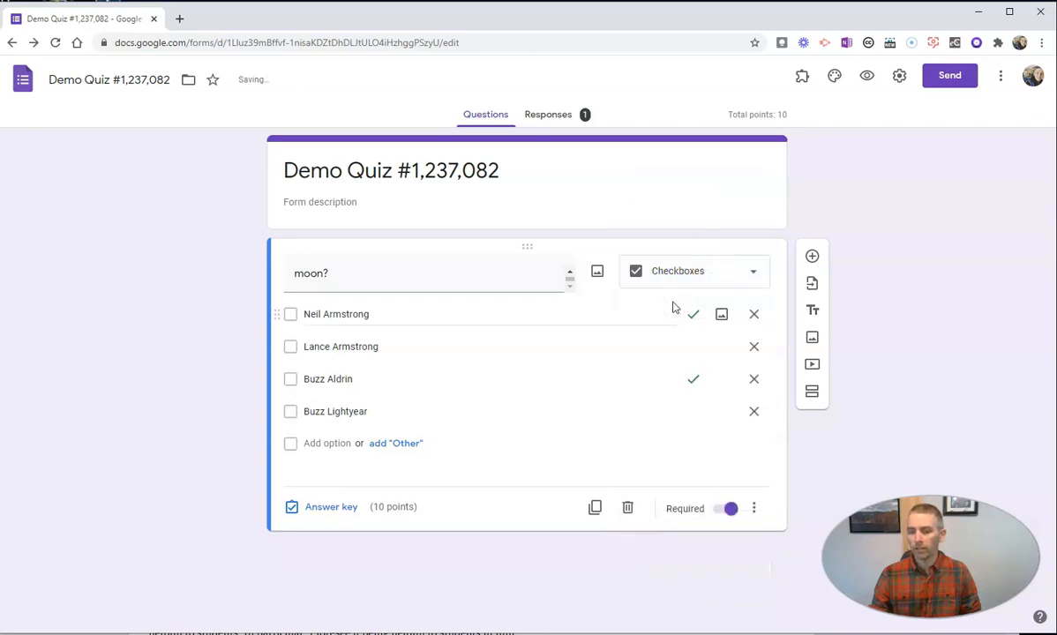
{"action": "mouse_move", "coordinate": [868, 75]}
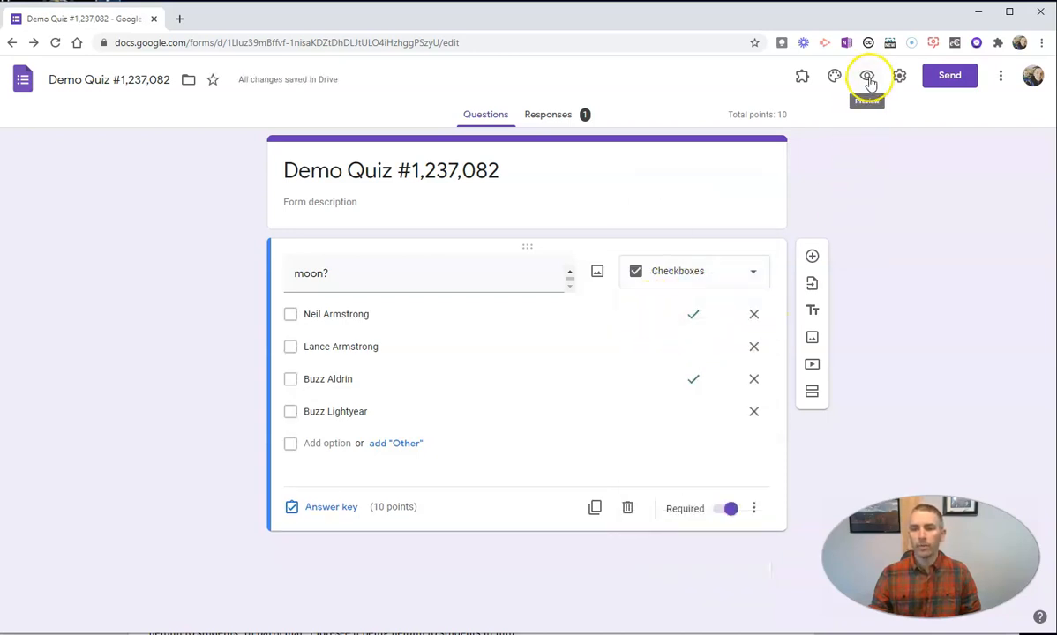
- Submit a preview response with Neil Armstrong and Buzz Aldrin and see its 10/10 score
{"action": "left_click", "coordinate": [868, 74]}
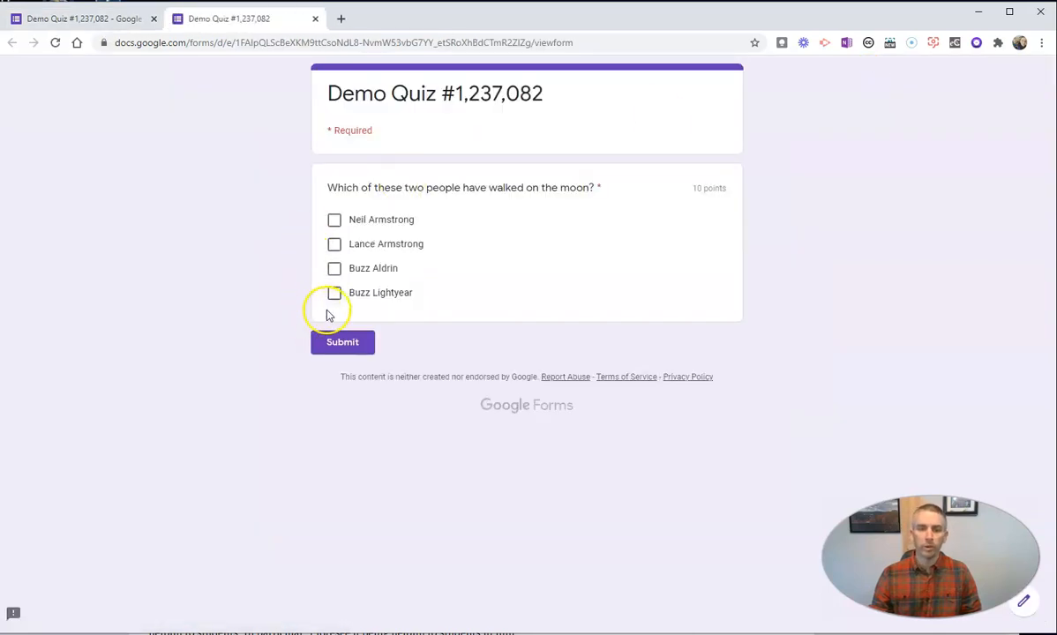
{"action": "mouse_move", "coordinate": [336, 219]}
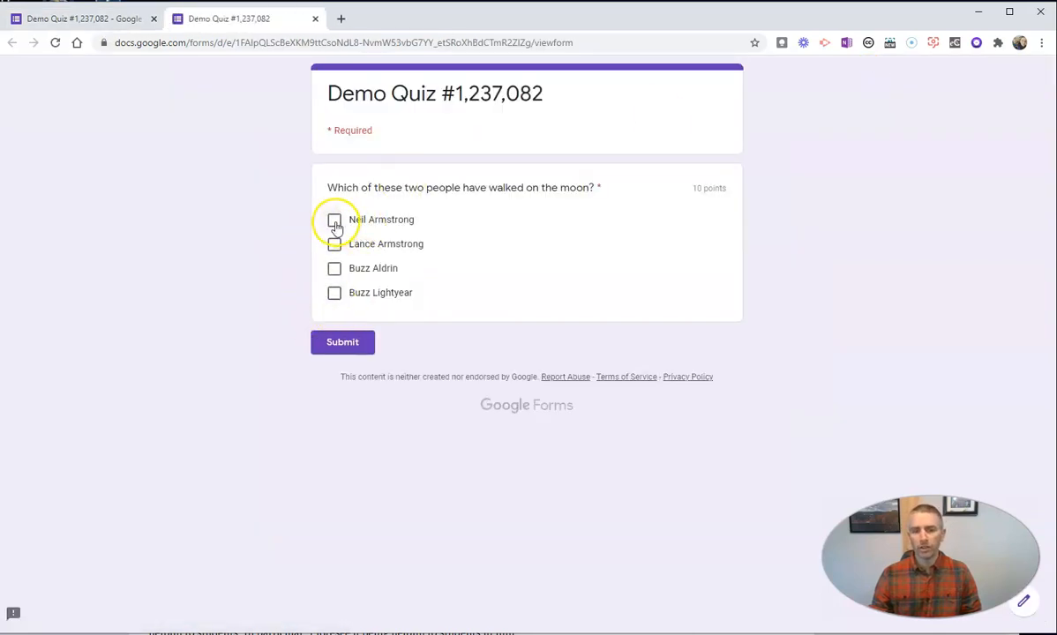
{"action": "left_click", "coordinate": [335, 269]}
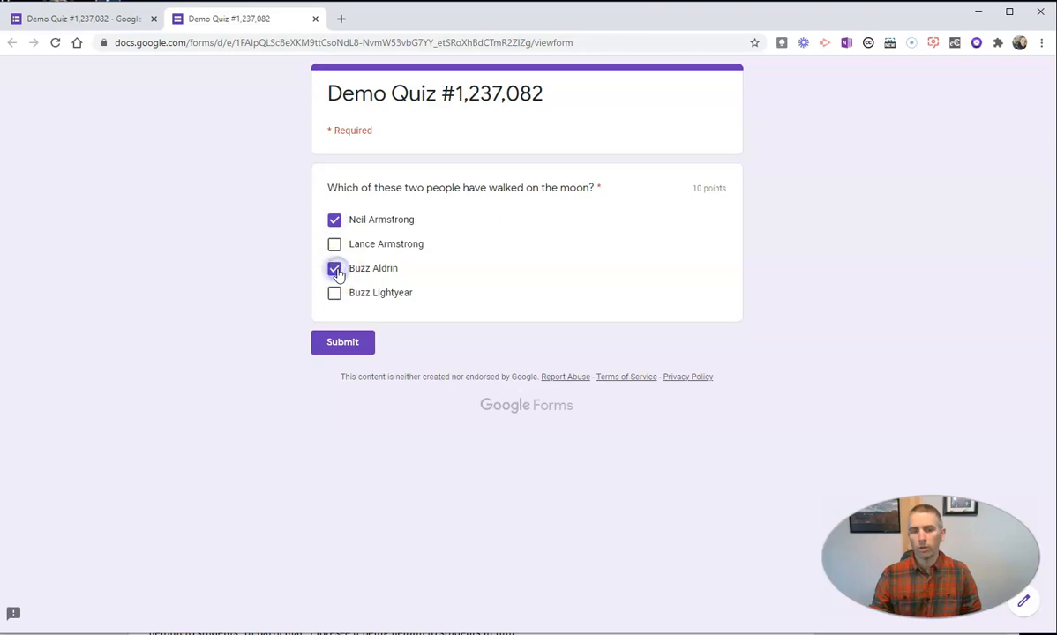
{"action": "mouse_move", "coordinate": [378, 228]}
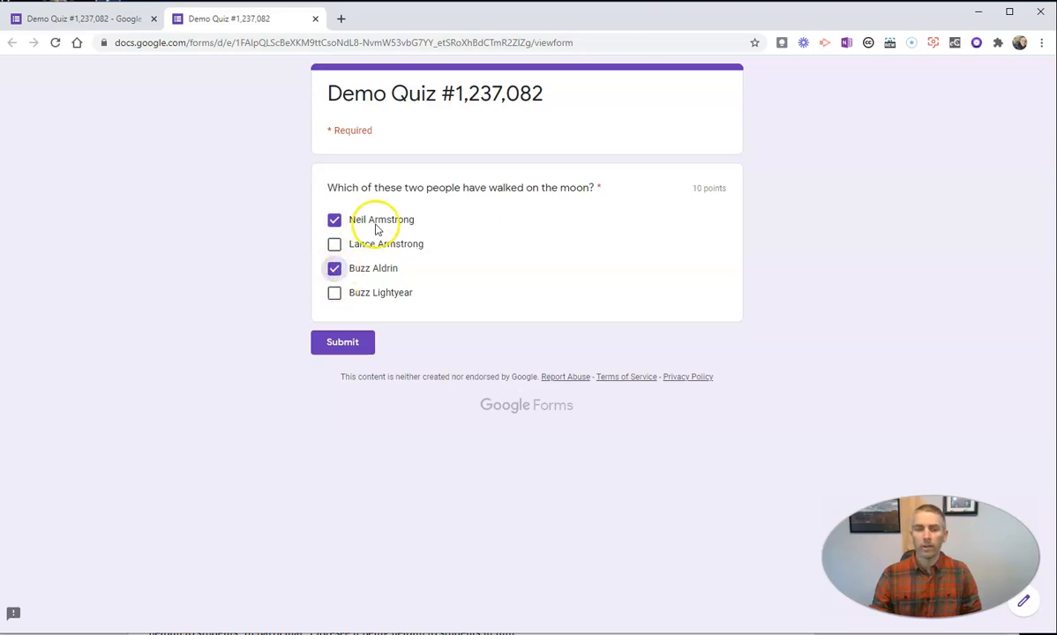
{"action": "mouse_move", "coordinate": [361, 279]}
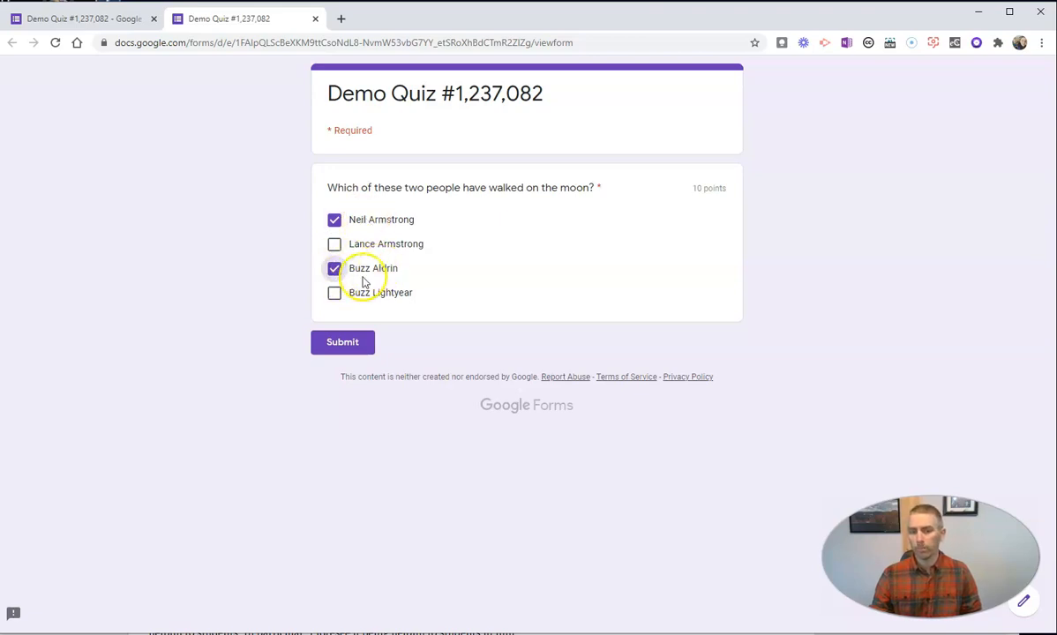
{"action": "left_click", "coordinate": [343, 343]}
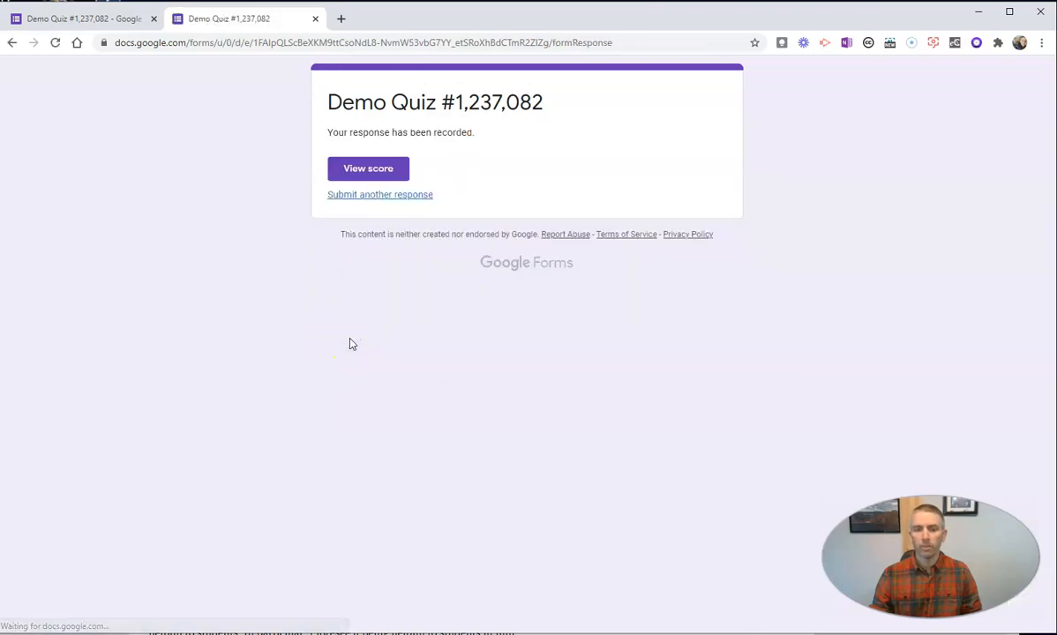
{"action": "left_click", "coordinate": [367, 170]}
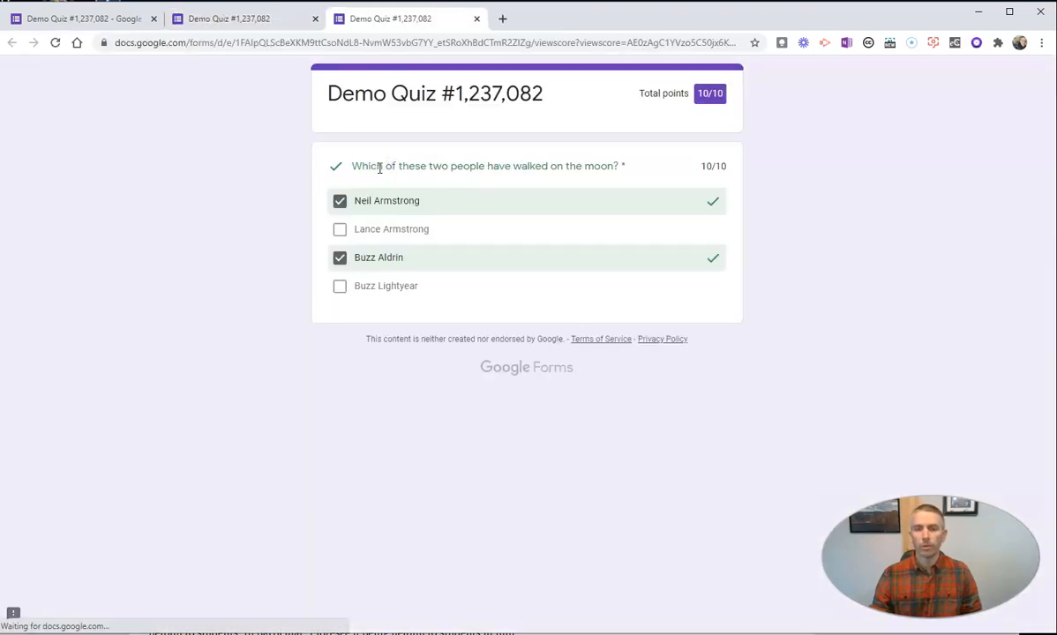
{"action": "mouse_move", "coordinate": [476, 18]}
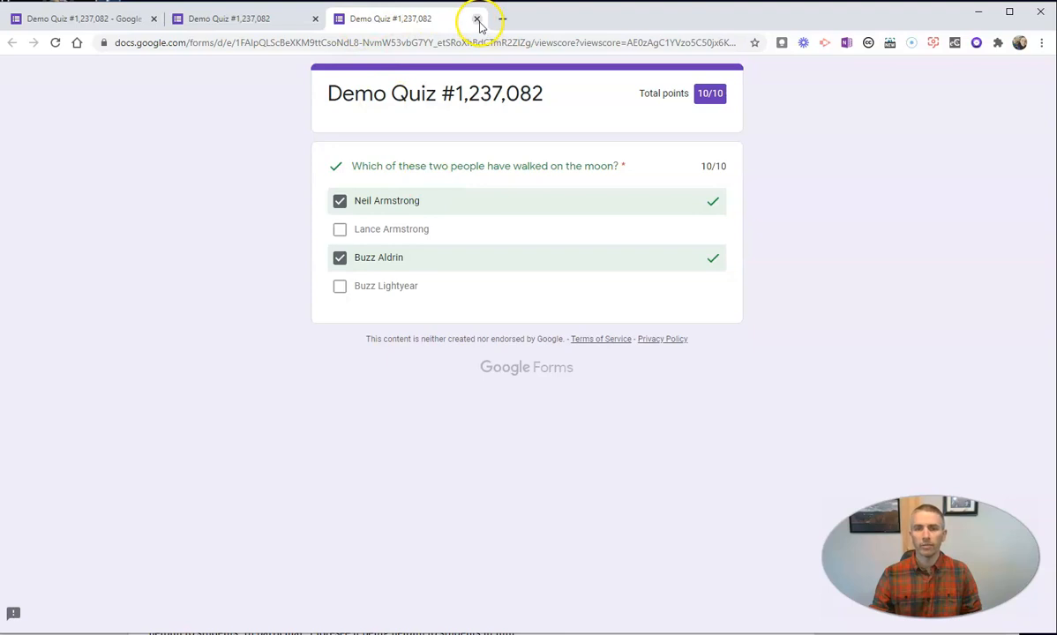
{"action": "left_click", "coordinate": [477, 18]}
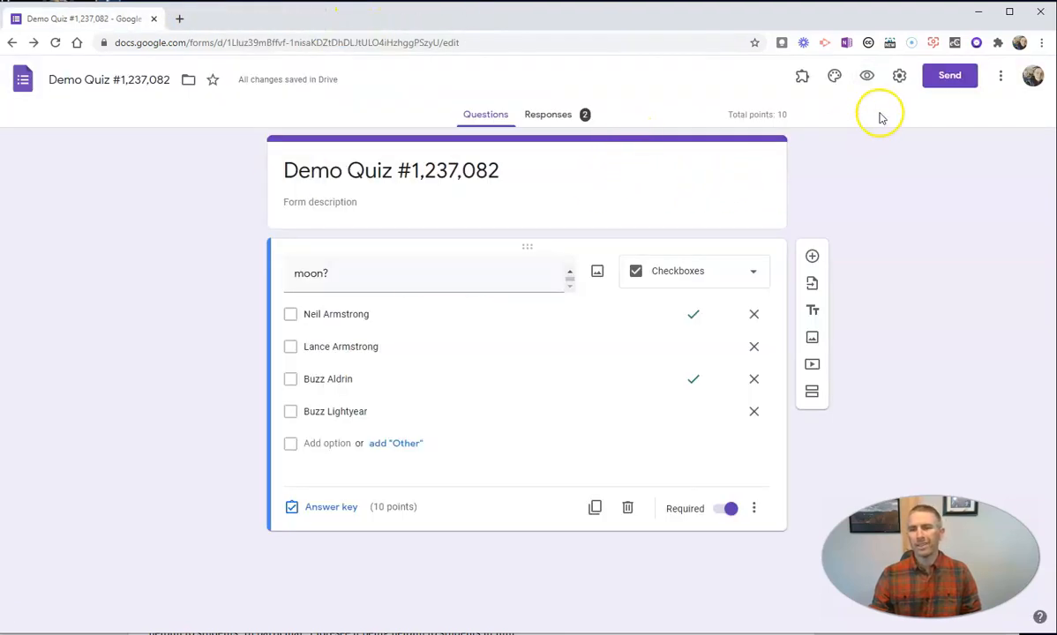
- Submit a preview response with Neil Armstrong and Buzz Lightyear and see its 0/10 score
{"action": "left_click", "coordinate": [866, 74]}
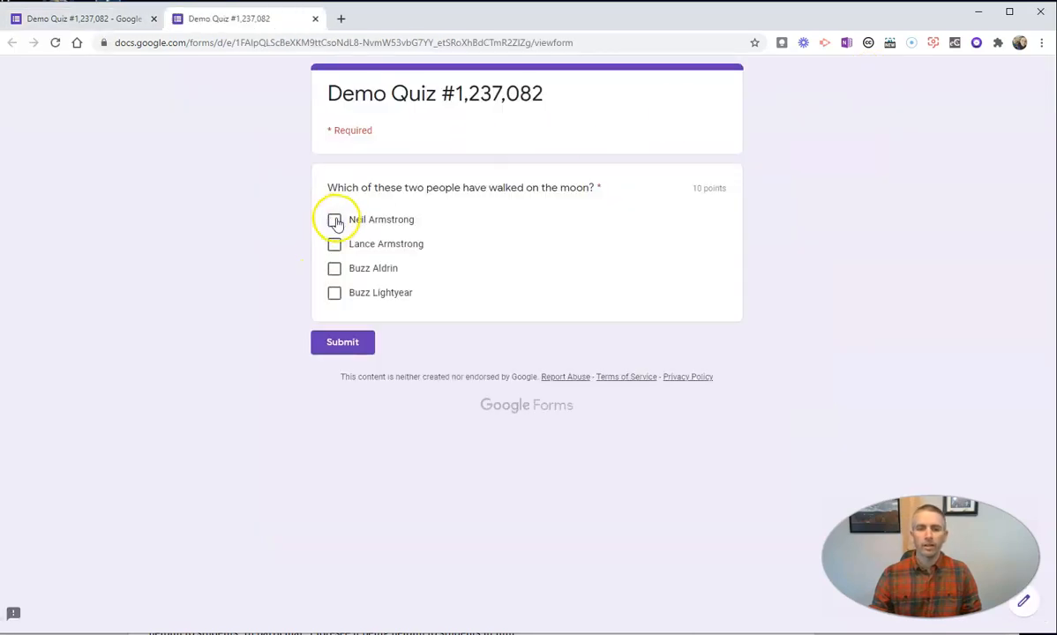
{"action": "left_click", "coordinate": [335, 219]}
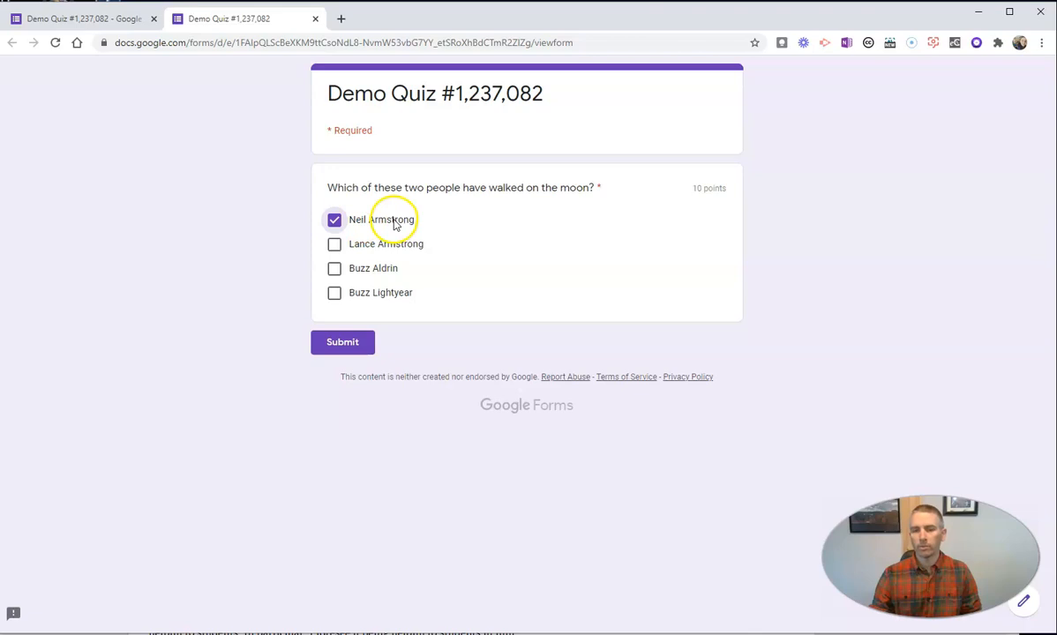
{"action": "mouse_move", "coordinate": [335, 292]}
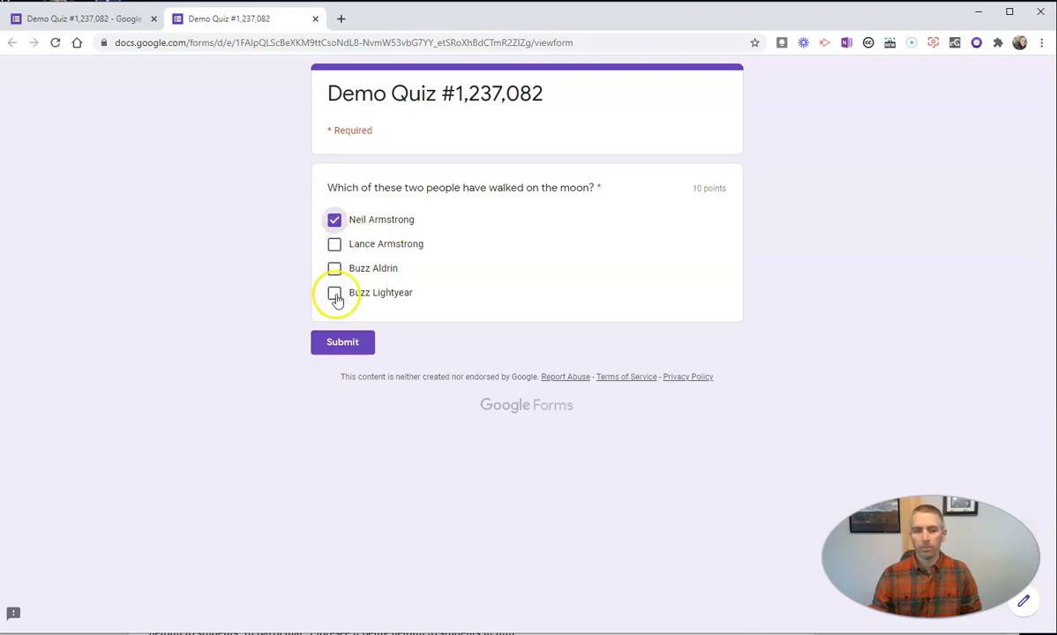
{"action": "left_click", "coordinate": [335, 293]}
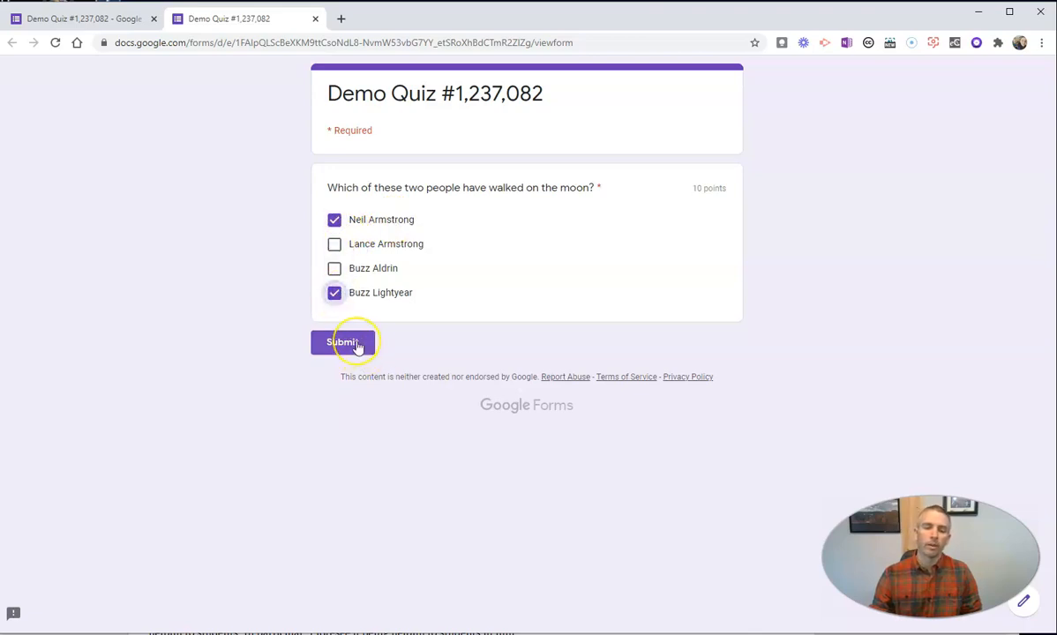
{"action": "left_click", "coordinate": [342, 343]}
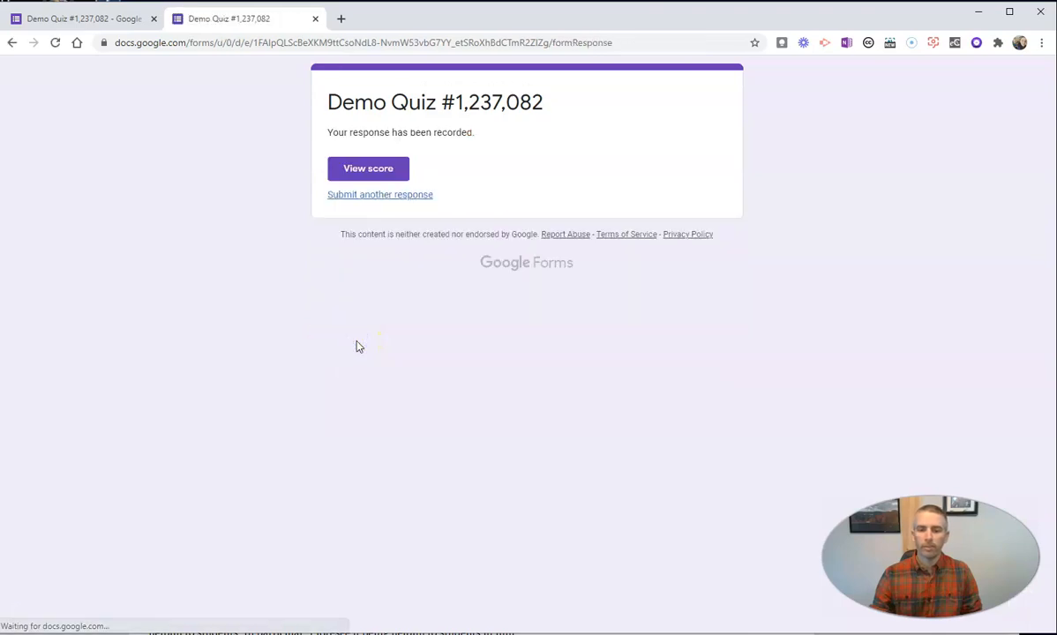
{"action": "left_click", "coordinate": [367, 169]}
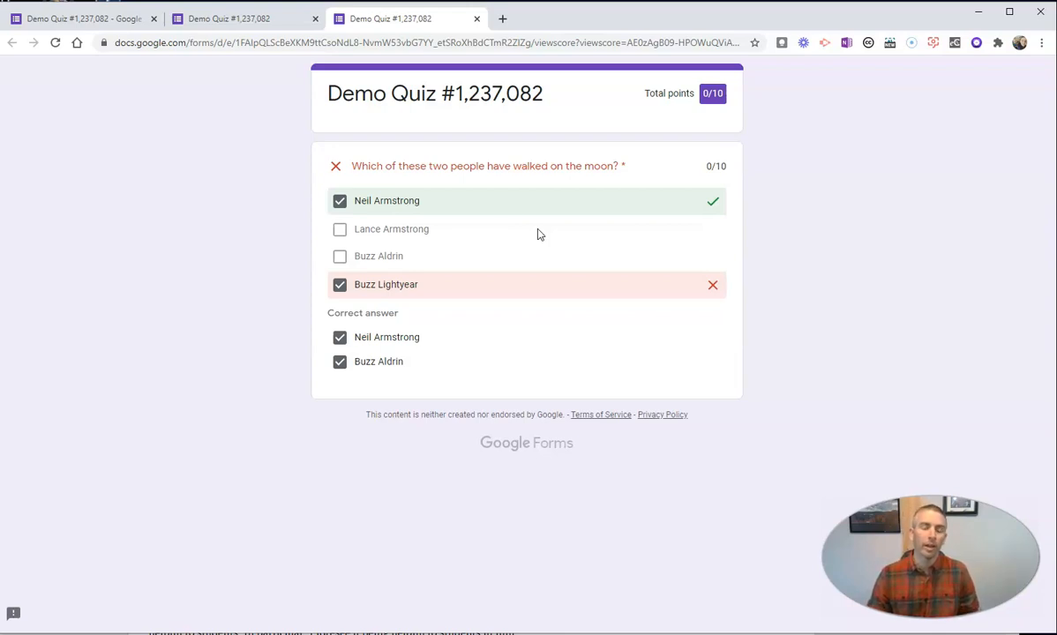
{"action": "mouse_move", "coordinate": [381, 265]}
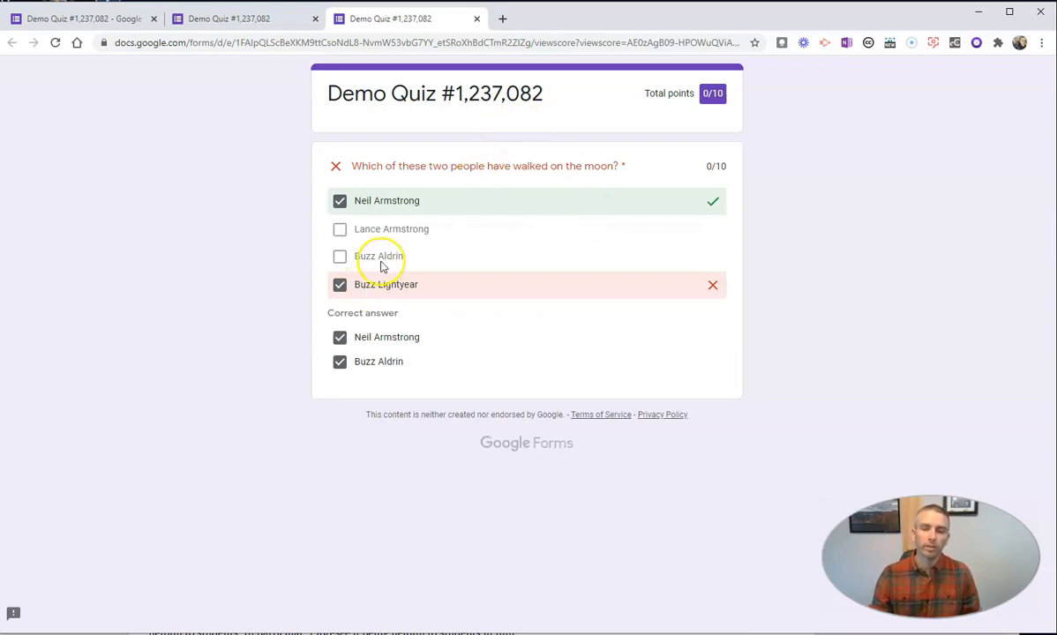
{"action": "mouse_move", "coordinate": [381, 267]}
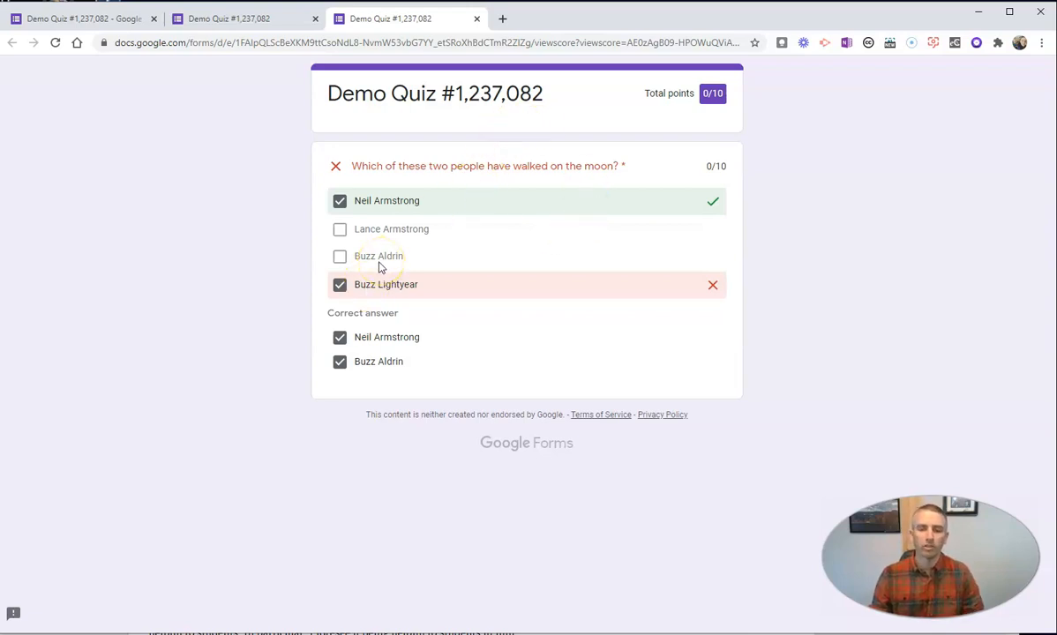
{"action": "mouse_move", "coordinate": [519, 192]}
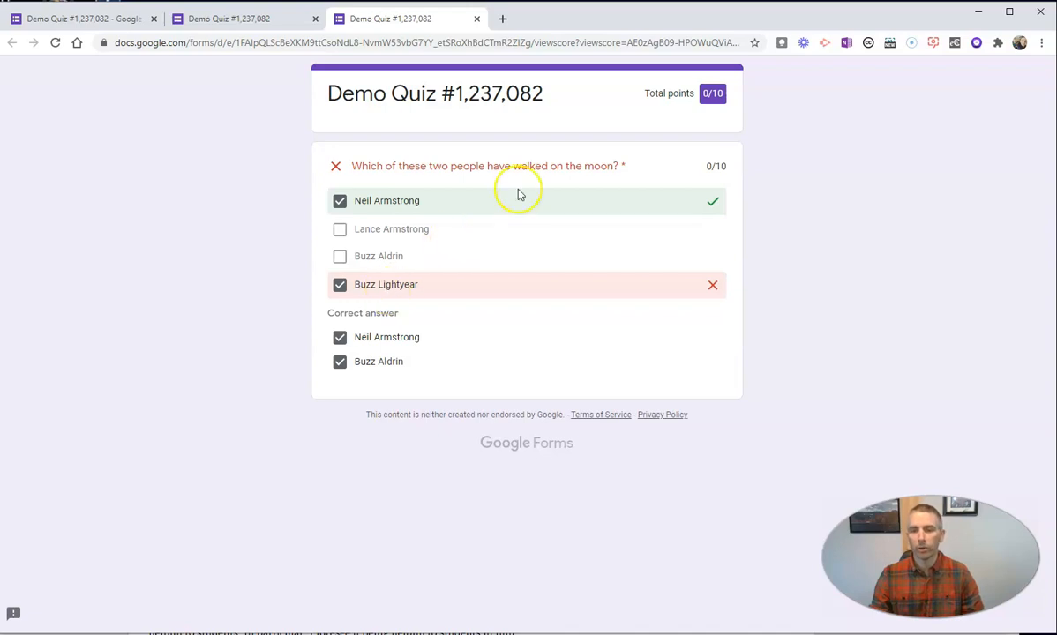
{"action": "mouse_move", "coordinate": [480, 17]}
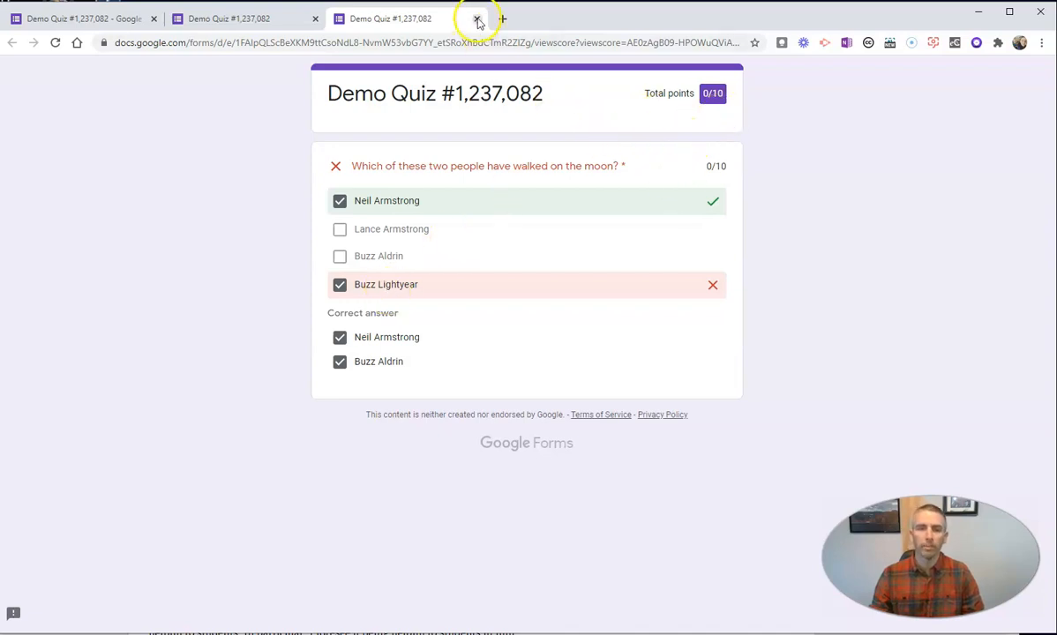
- Return to the editor and bring up the Quizzes section of the form settings
{"action": "left_click", "coordinate": [478, 17]}
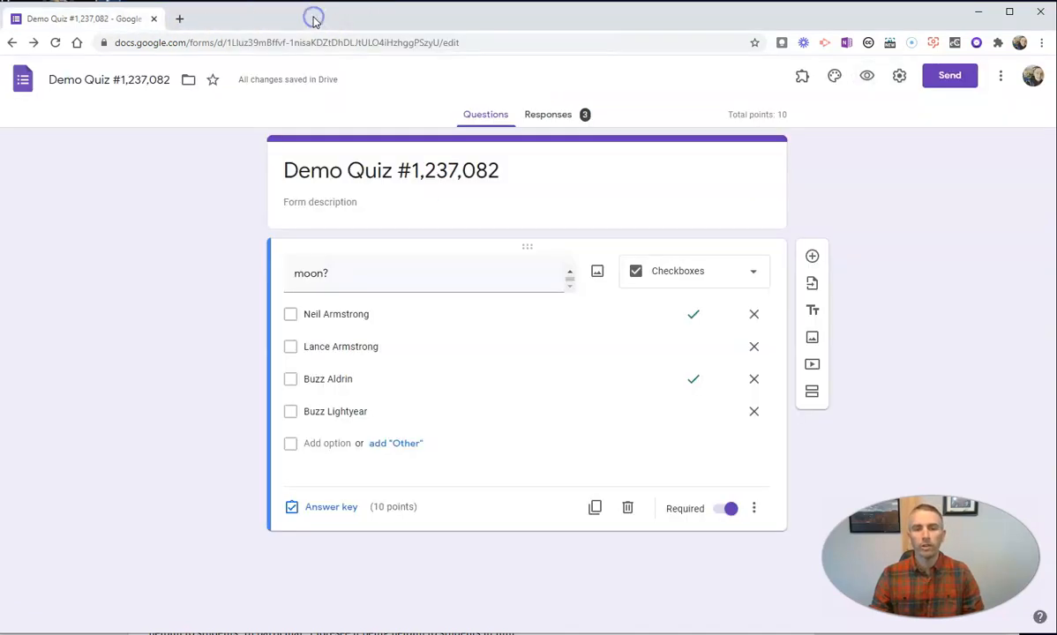
{"action": "mouse_move", "coordinate": [900, 74]}
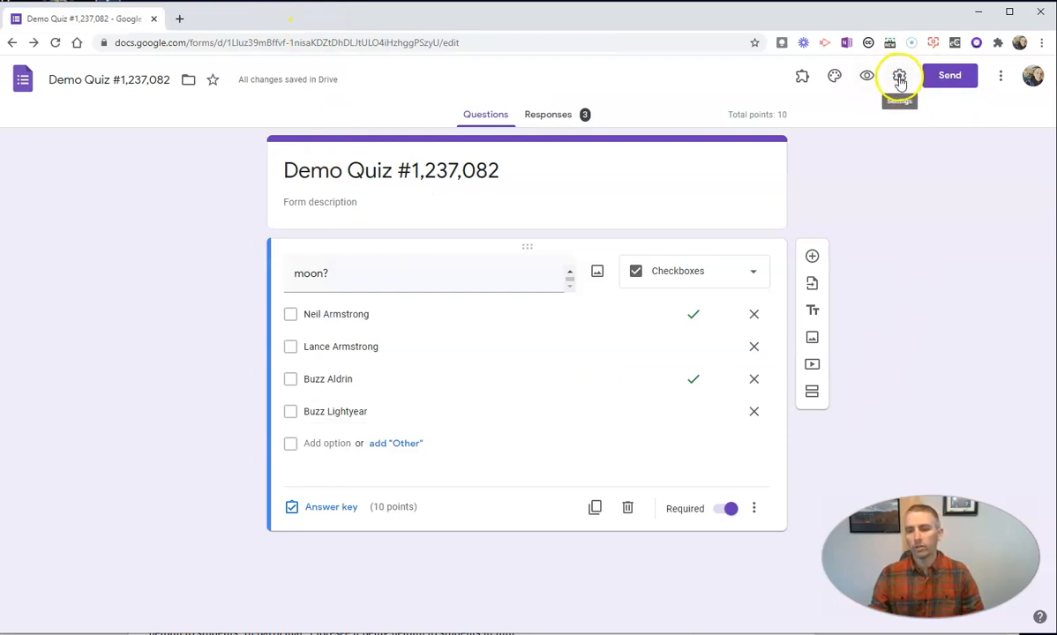
{"action": "left_click", "coordinate": [900, 74]}
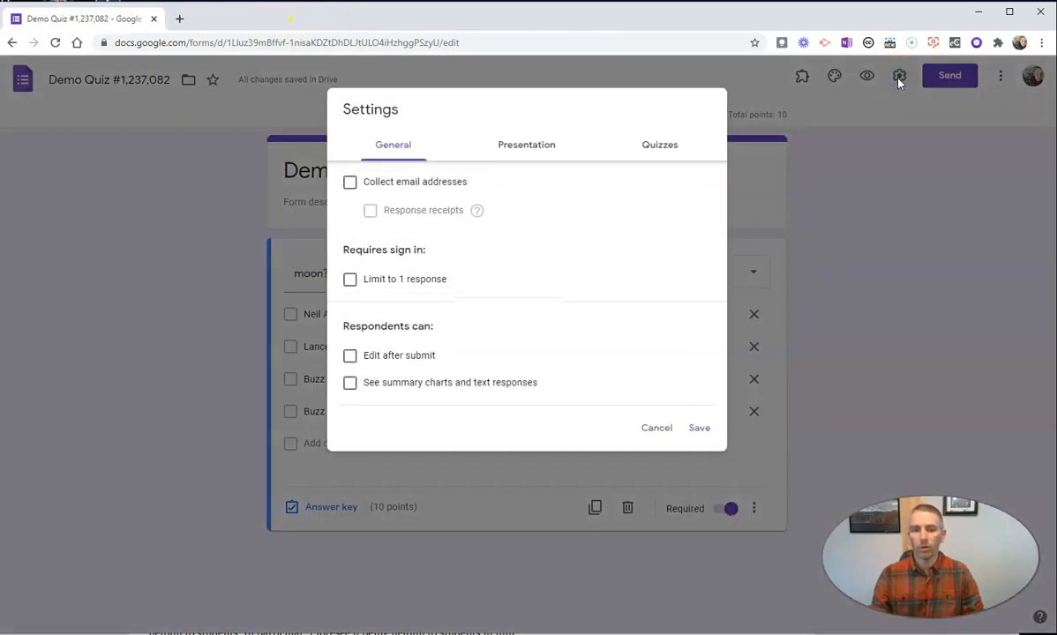
{"action": "mouse_move", "coordinate": [659, 156]}
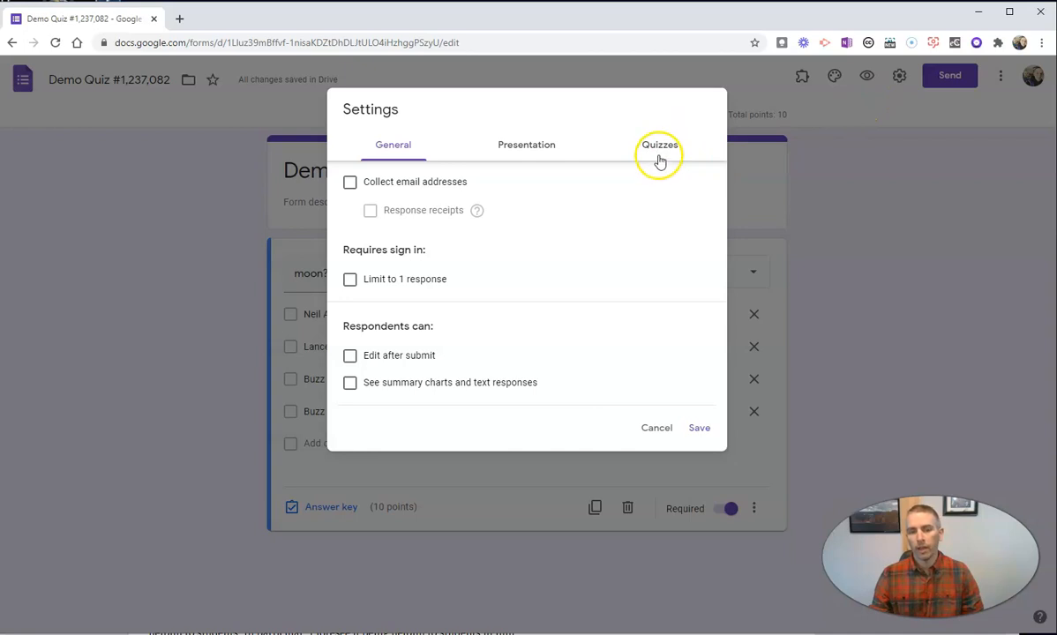
{"action": "mouse_move", "coordinate": [362, 293]}
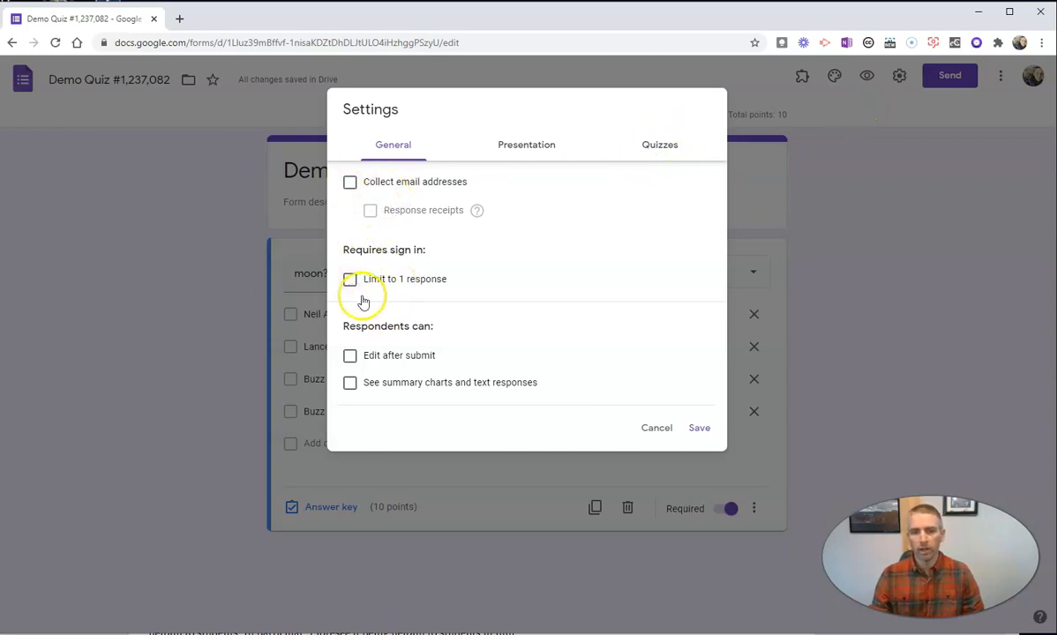
{"action": "mouse_move", "coordinate": [349, 388]}
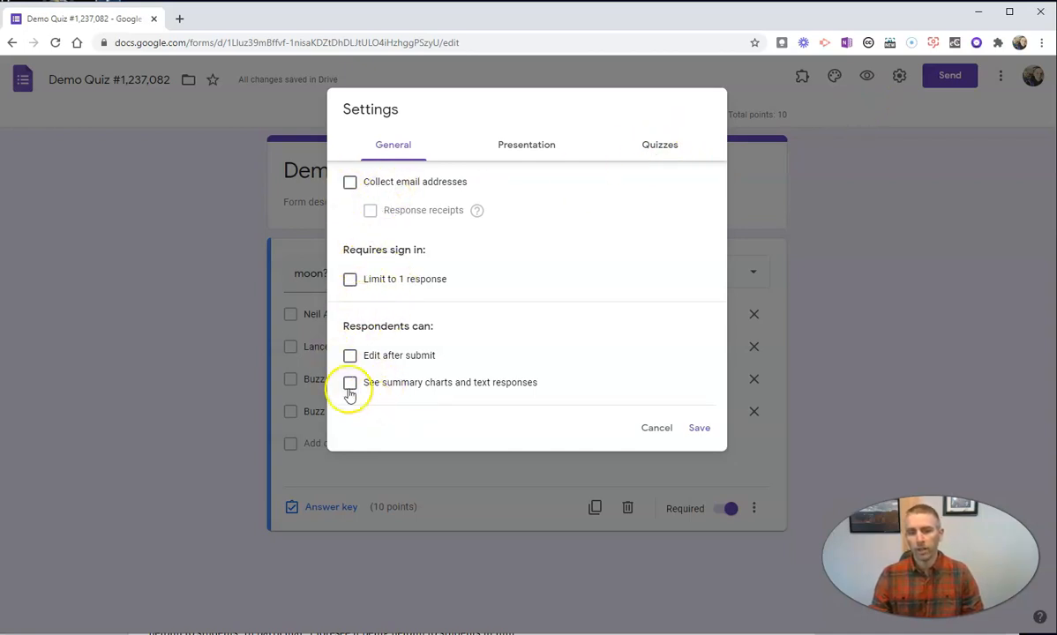
{"action": "left_click", "coordinate": [658, 144]}
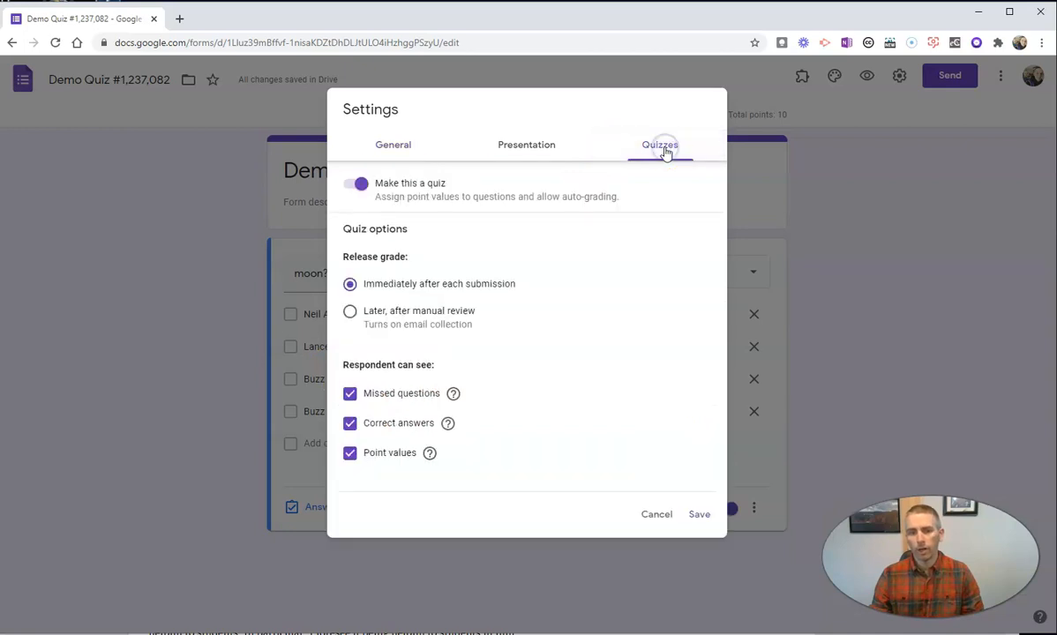
{"action": "mouse_move", "coordinate": [388, 192]}
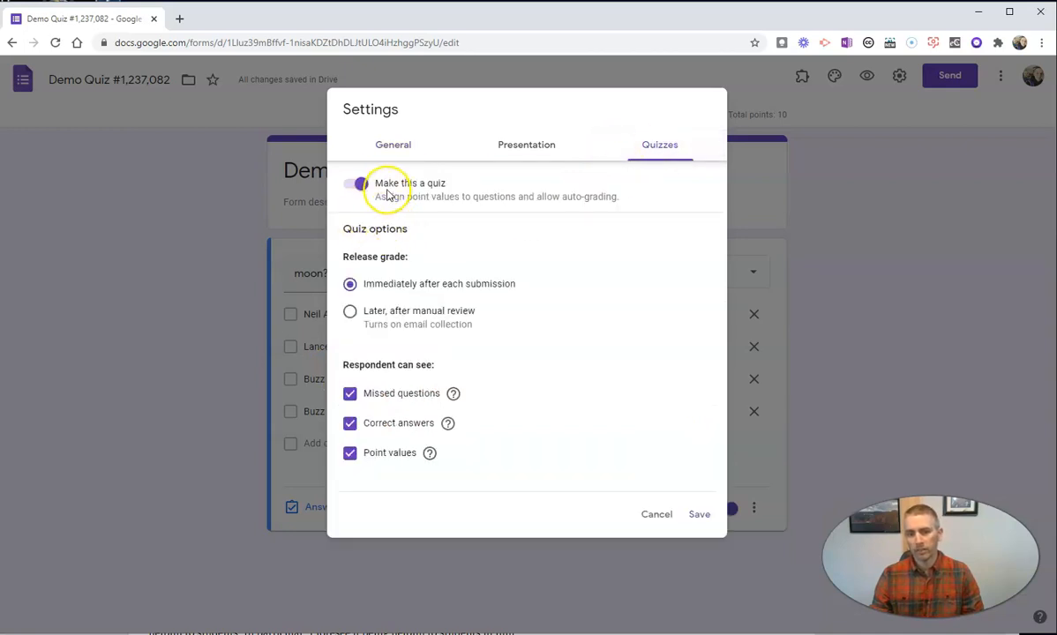
{"action": "mouse_move", "coordinate": [350, 314]}
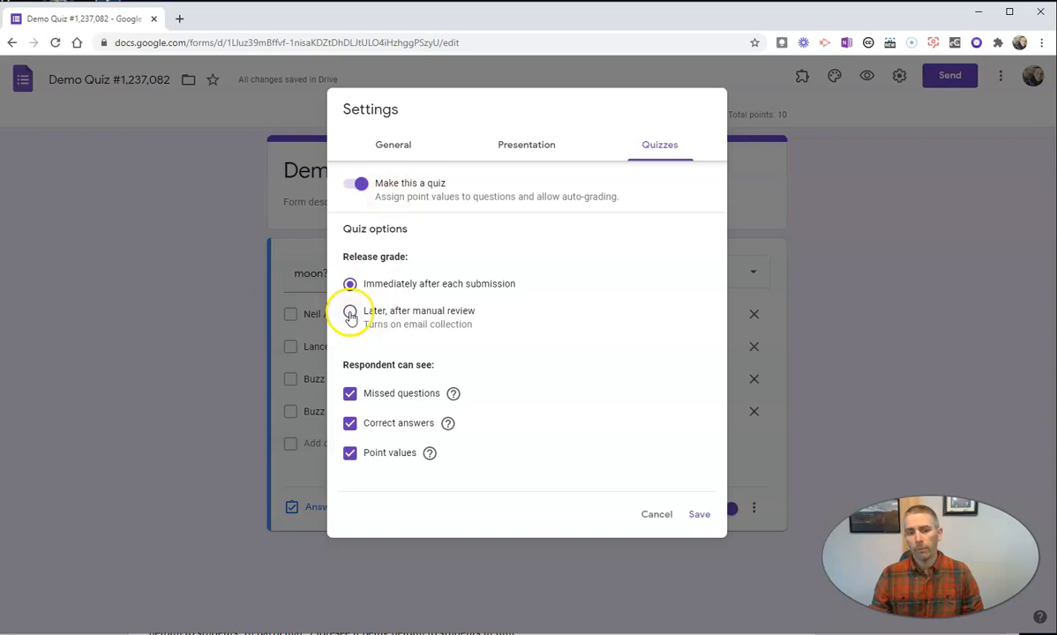
- Set Release grade to 'Later, after manual review' and save the settings
{"action": "left_click", "coordinate": [350, 282]}
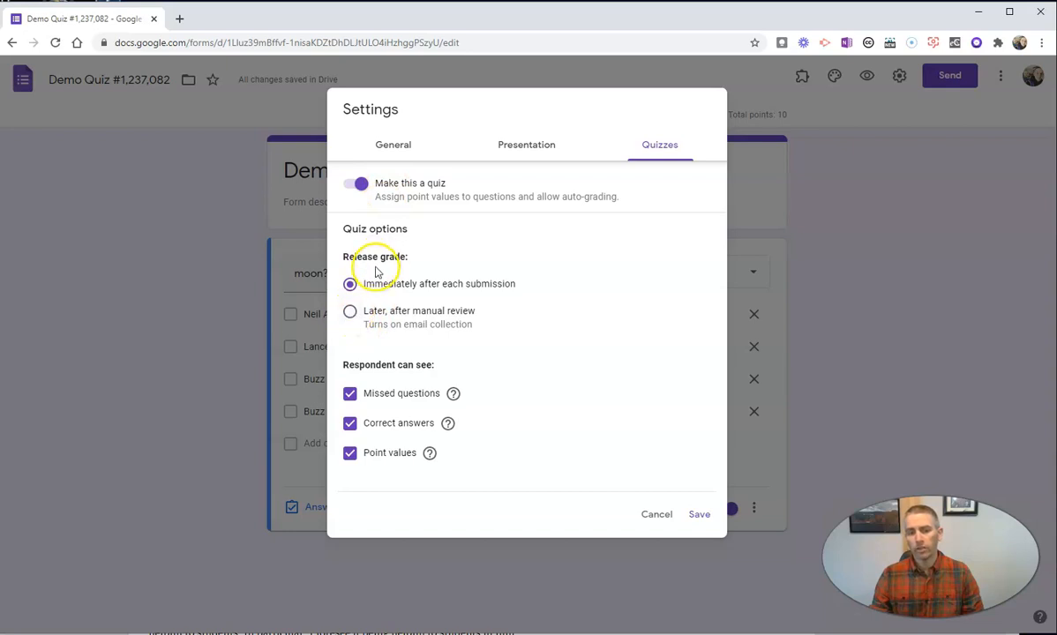
{"action": "mouse_move", "coordinate": [445, 290]}
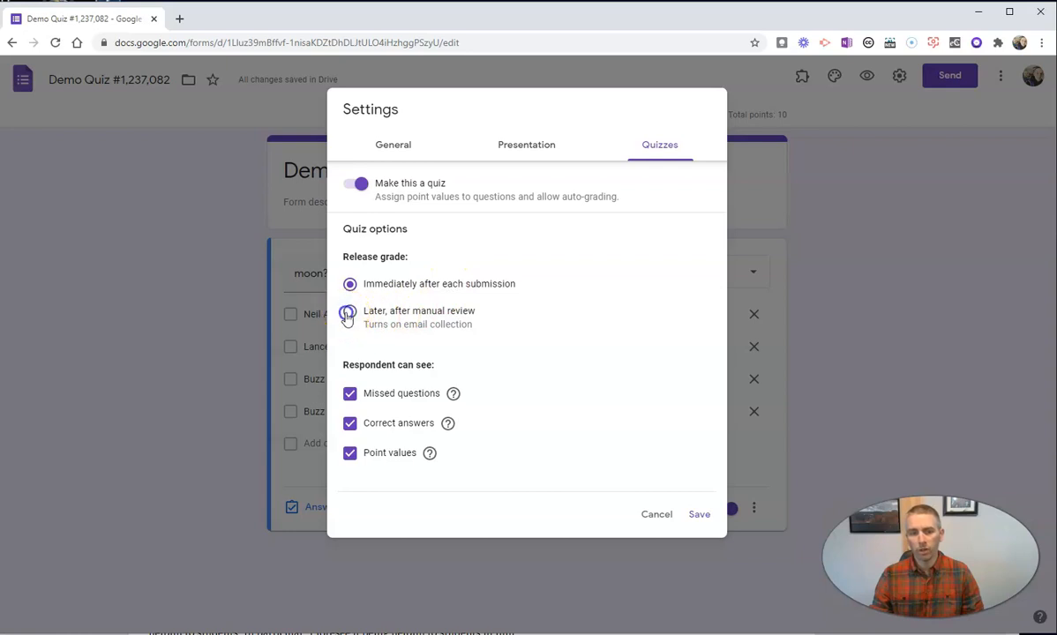
{"action": "left_click", "coordinate": [350, 312]}
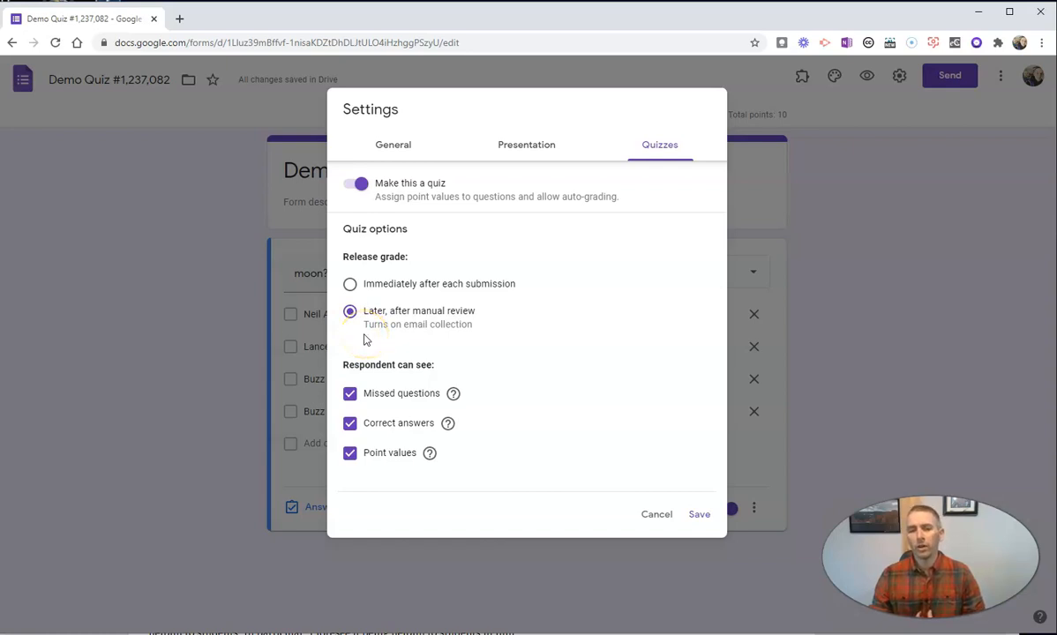
{"action": "mouse_move", "coordinate": [432, 360]}
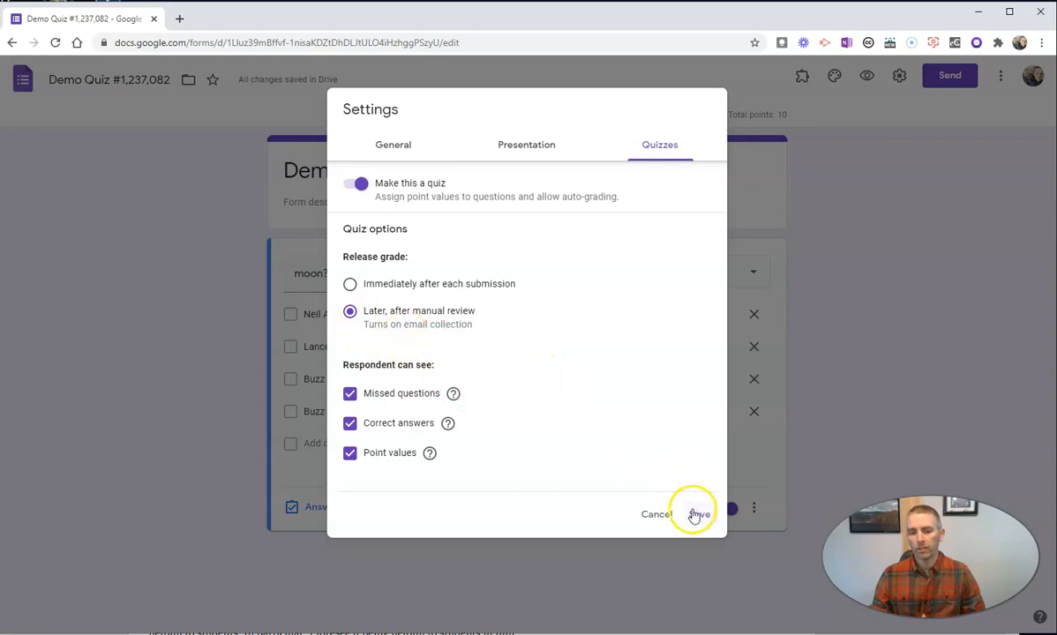
{"action": "left_click", "coordinate": [698, 515]}
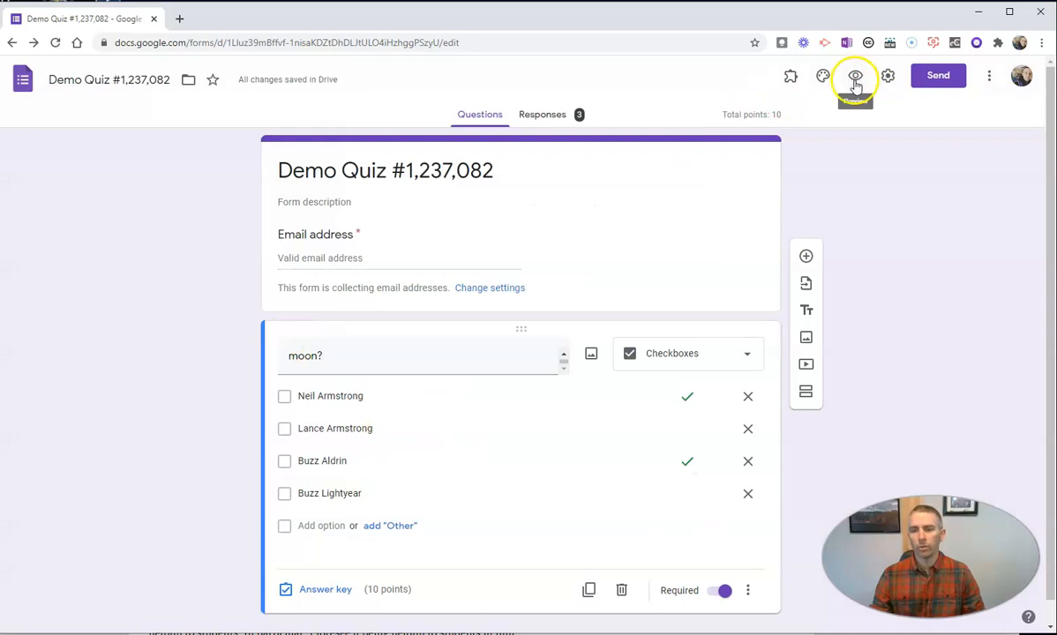
{"action": "left_click", "coordinate": [855, 76]}
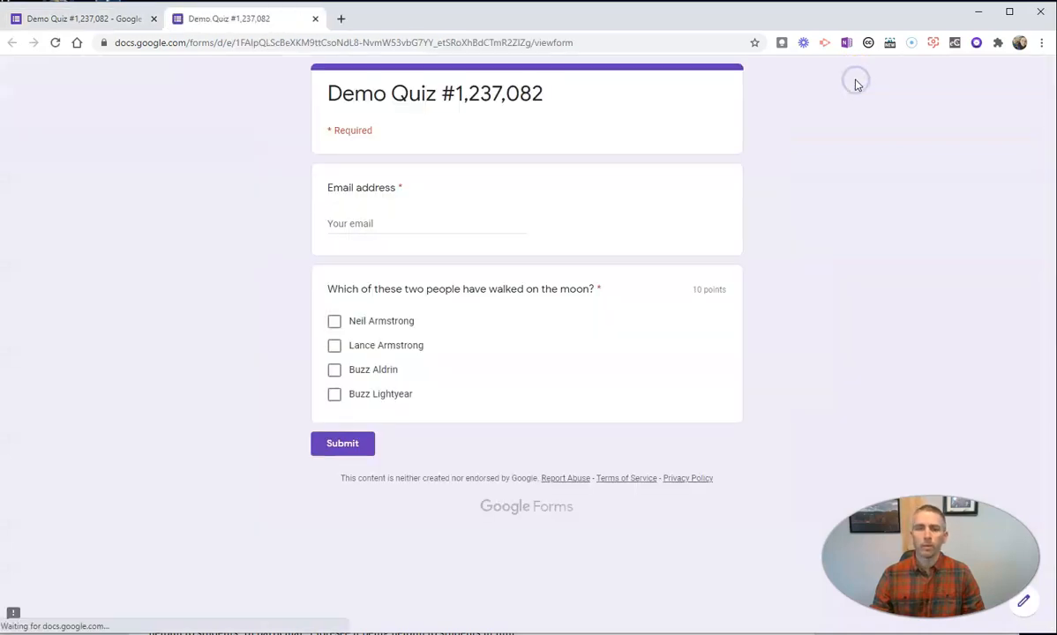
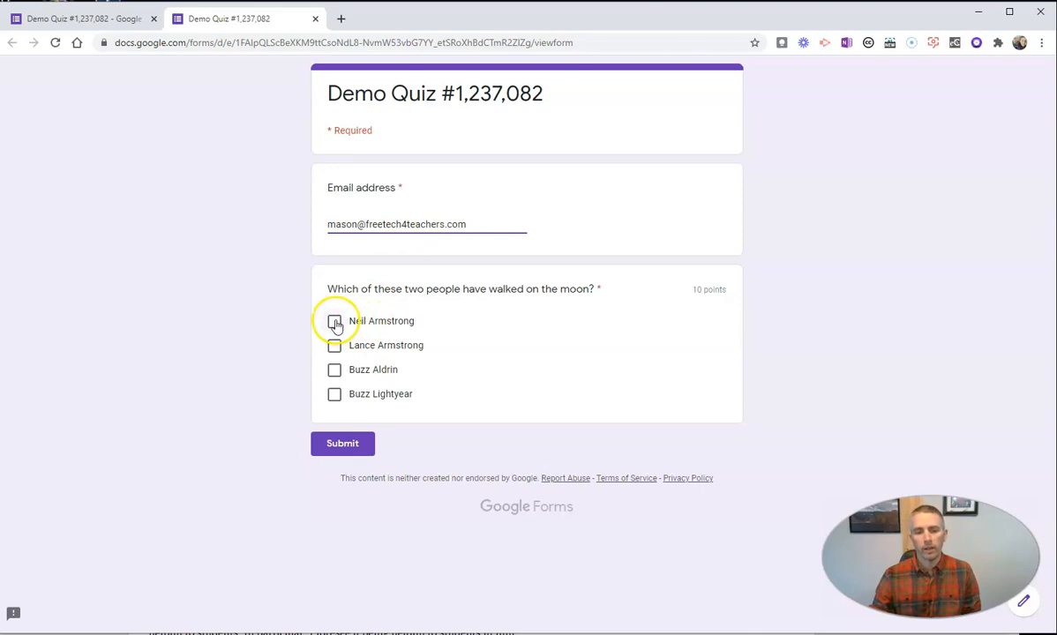
{"action": "left_click", "coordinate": [335, 322]}
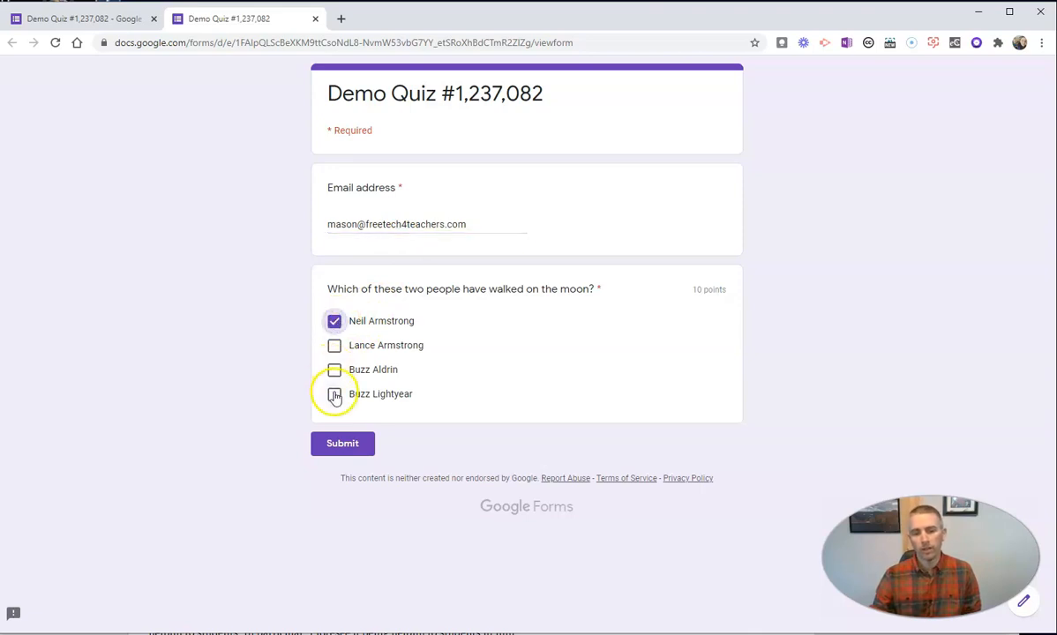
{"action": "left_click", "coordinate": [335, 393]}
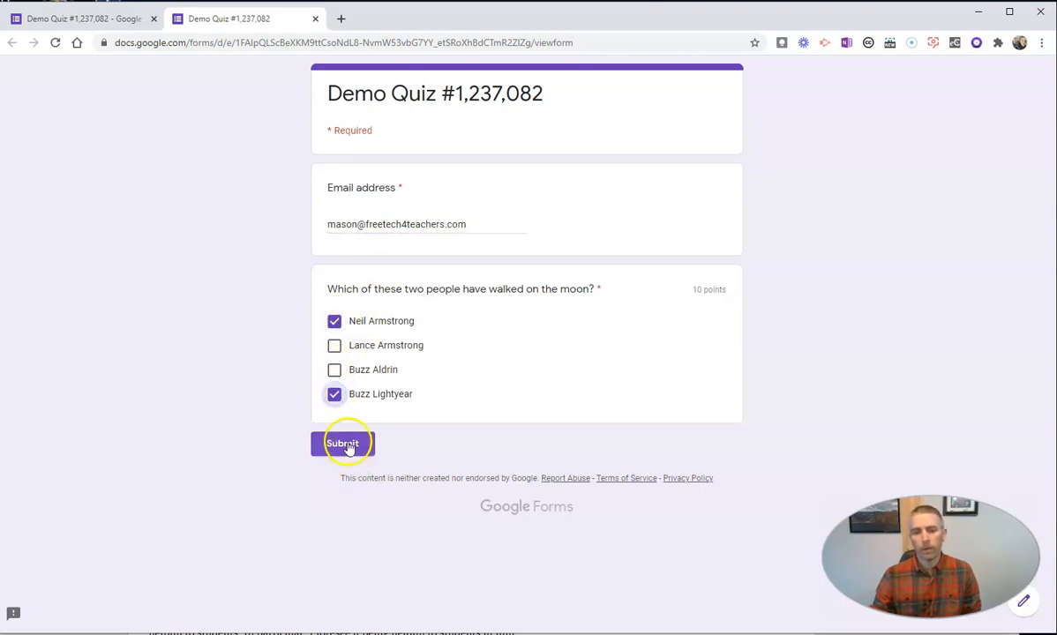
{"action": "left_click", "coordinate": [342, 443]}
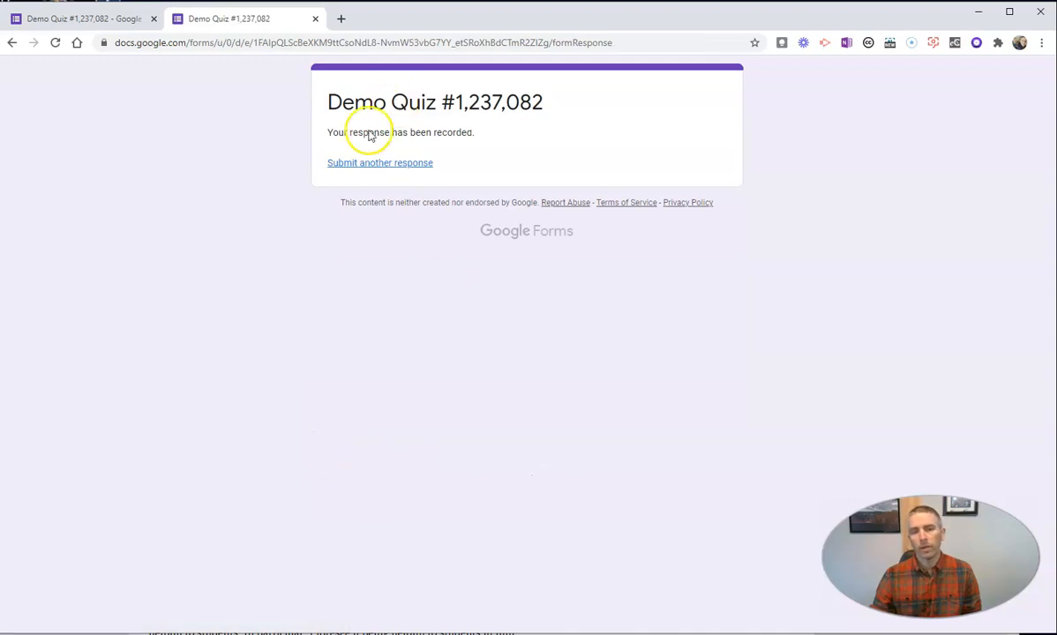
{"action": "mouse_move", "coordinate": [423, 134]}
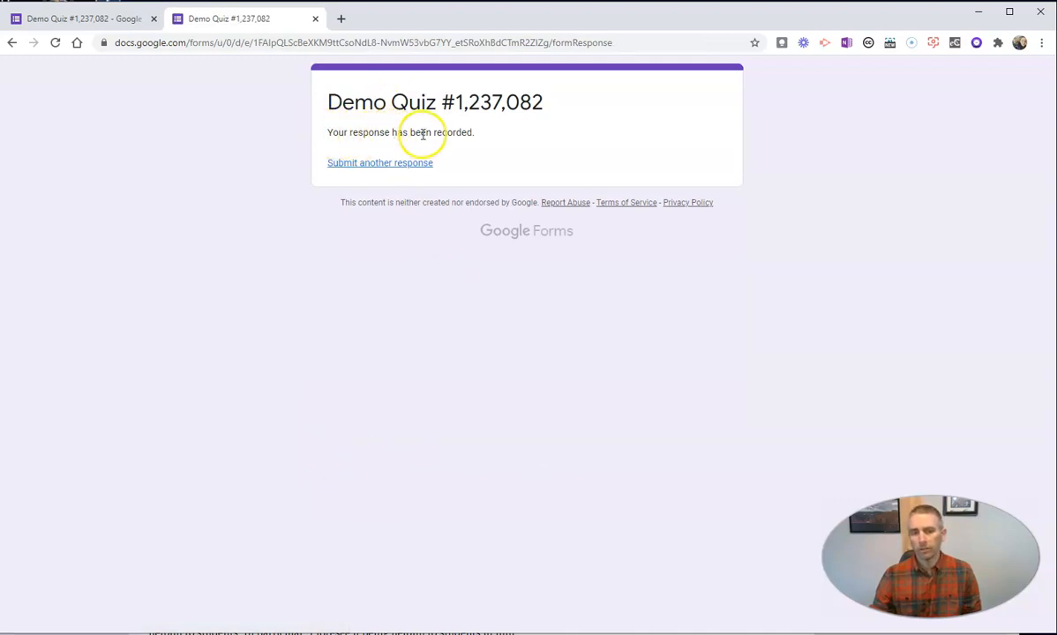
{"action": "left_click", "coordinate": [380, 162]}
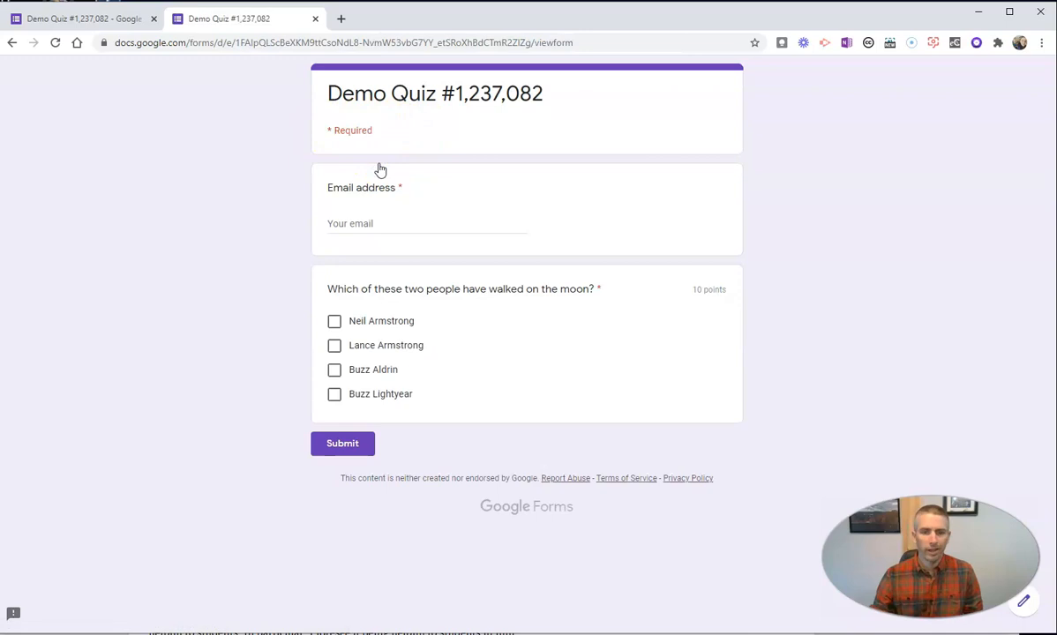
{"action": "mouse_move", "coordinate": [307, 279]}
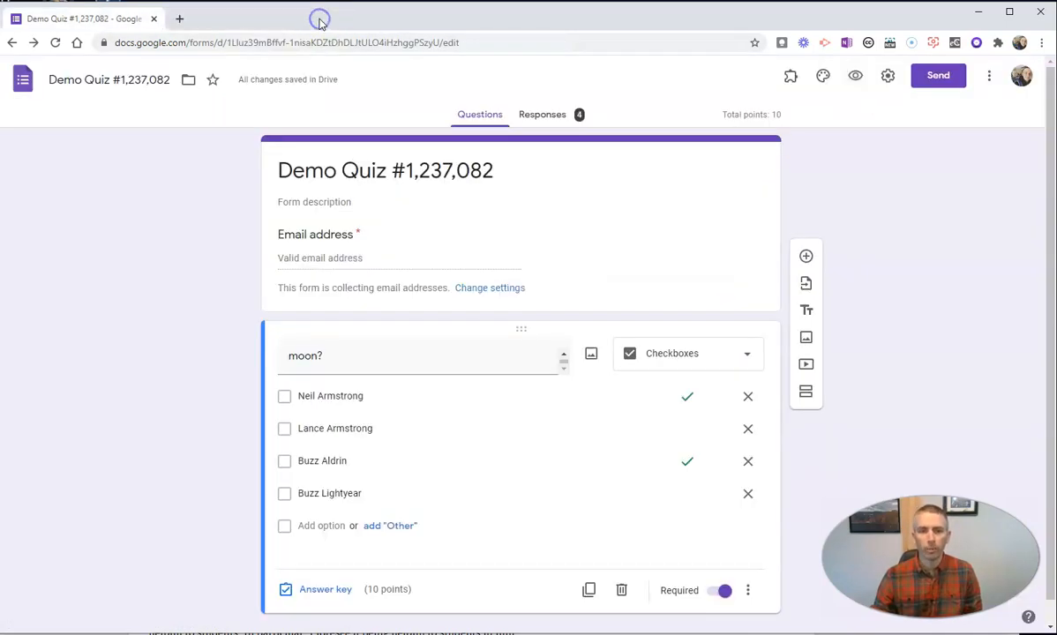
{"action": "mouse_move", "coordinate": [542, 113]}
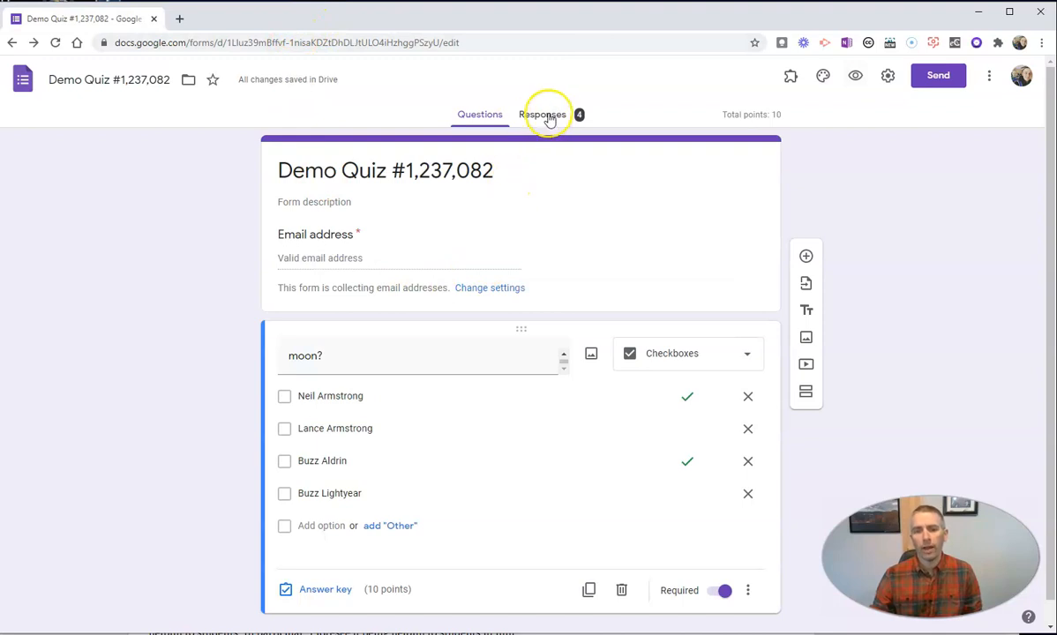
- View responses individually and page to response 4 of 4, scored 0/10 and unreleased
{"action": "left_click", "coordinate": [547, 113]}
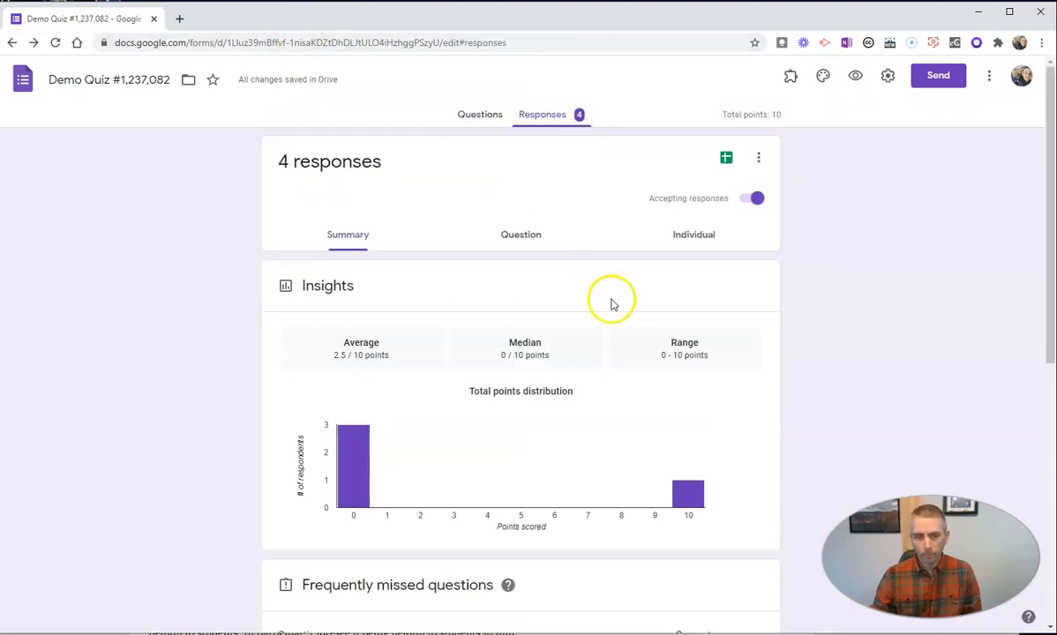
{"action": "mouse_move", "coordinate": [574, 268]}
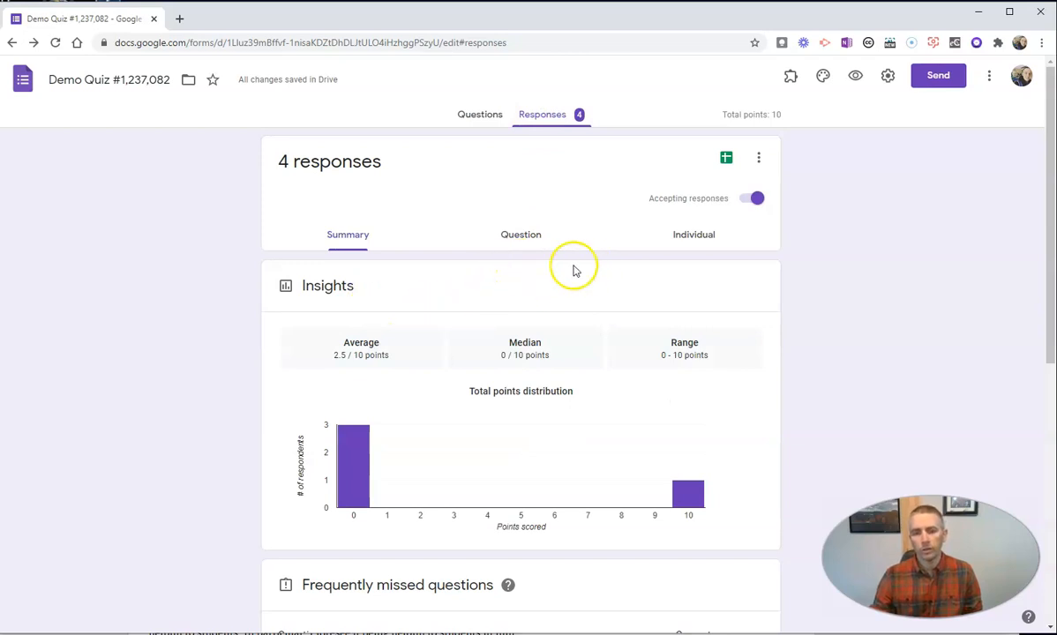
{"action": "left_click", "coordinate": [693, 233]}
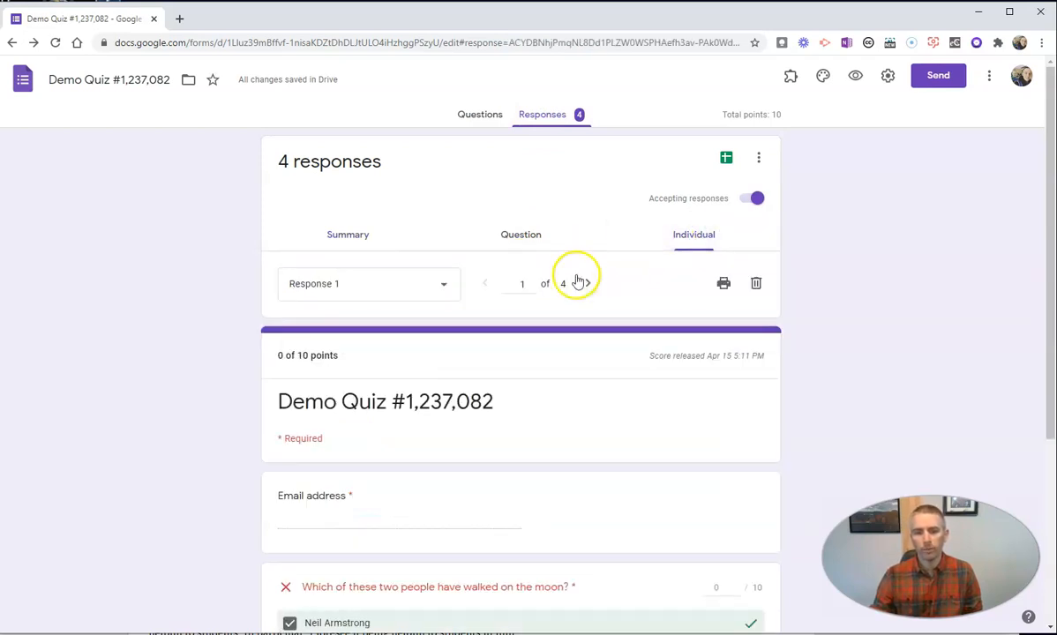
{"action": "left_click", "coordinate": [583, 283]}
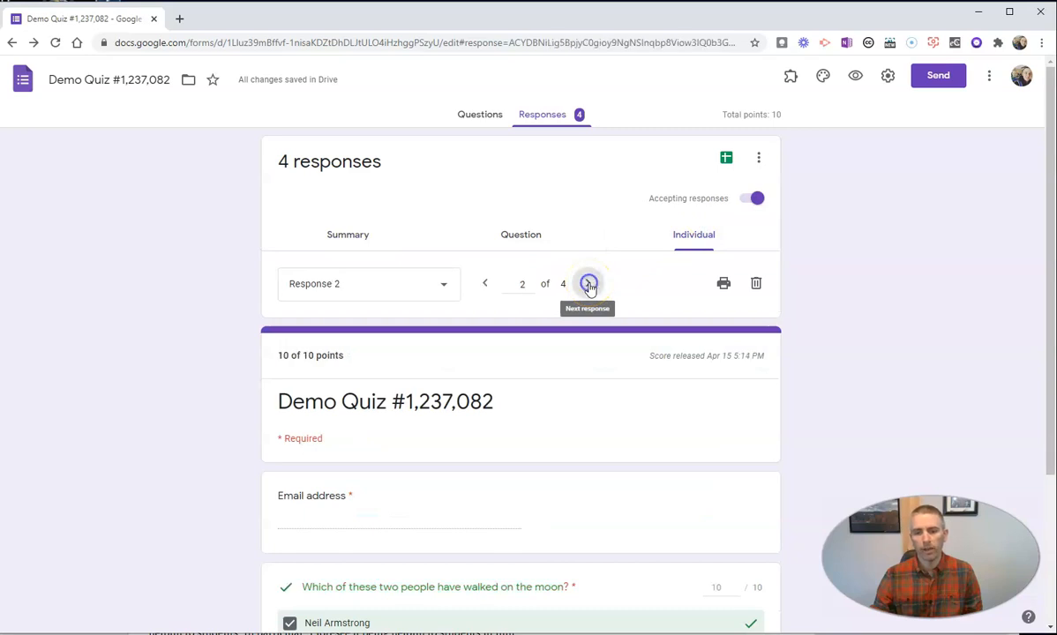
{"action": "left_click", "coordinate": [589, 283]}
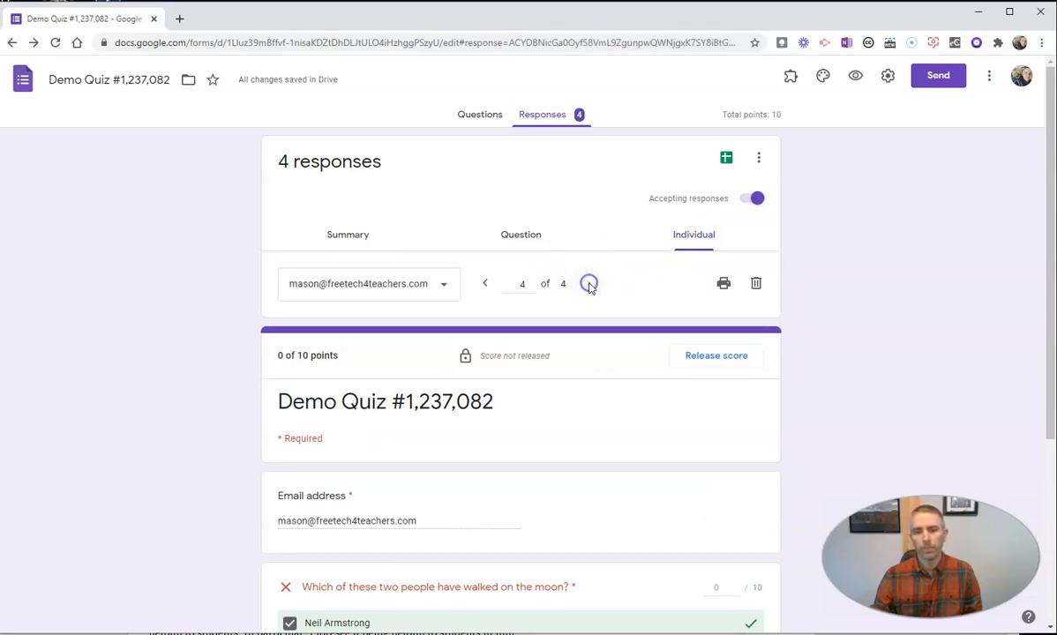
- Score the moon question 5 of 10 points, save, and start releasing the score
{"action": "scroll", "scroll_direction": "down", "scroll_amount": 3}
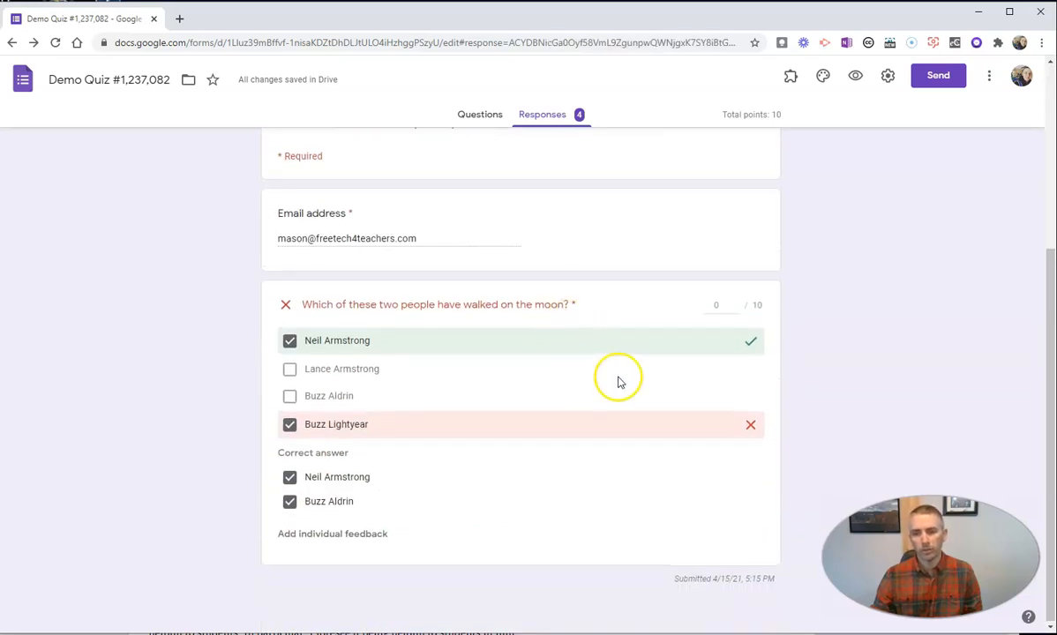
{"action": "scroll", "scroll_direction": "up", "scroll_amount": 3}
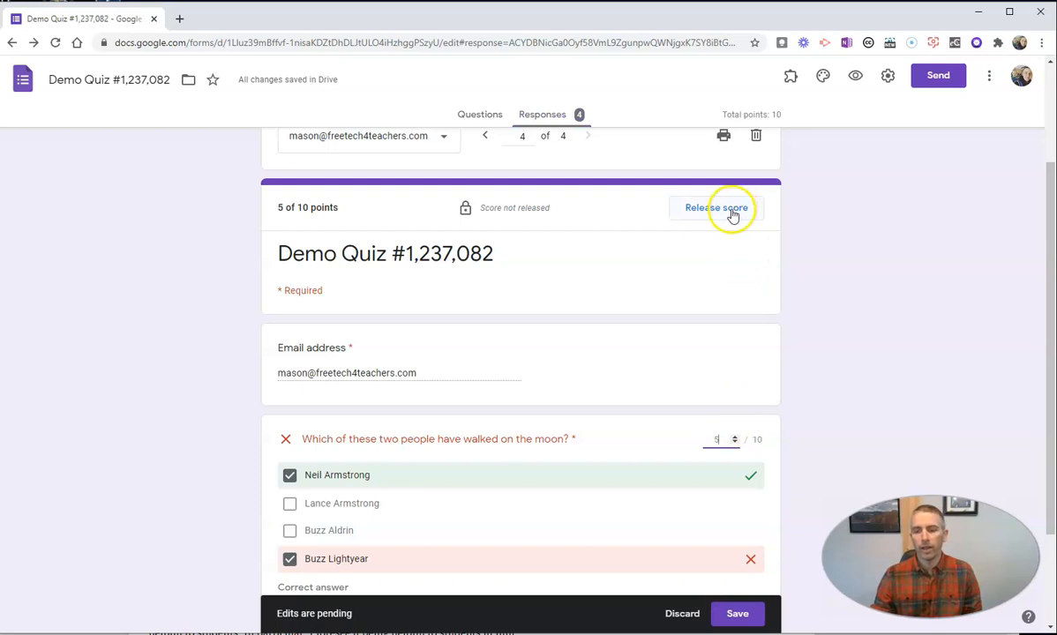
{"action": "left_click", "coordinate": [738, 614]}
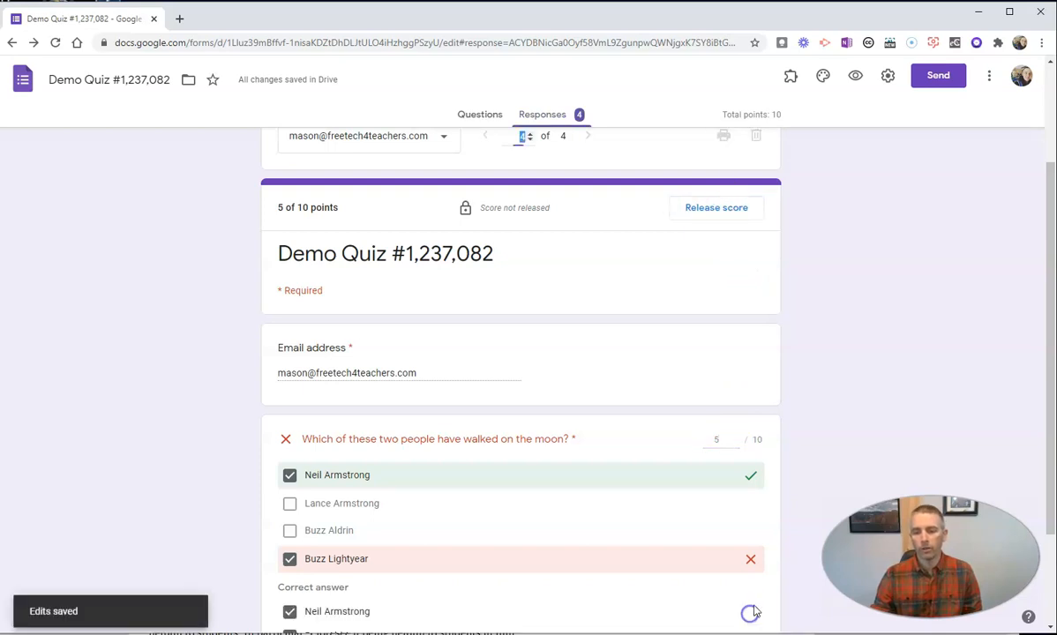
{"action": "left_click", "coordinate": [717, 208]}
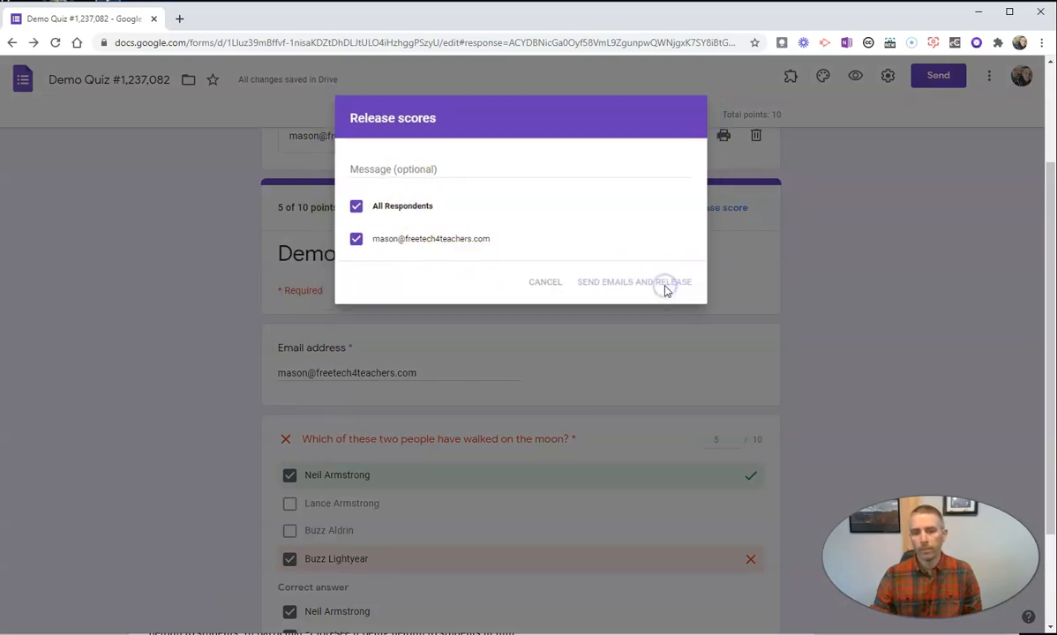
- Send the email releasing the 5/10 score to the respondent
{"action": "left_click", "coordinate": [633, 283]}
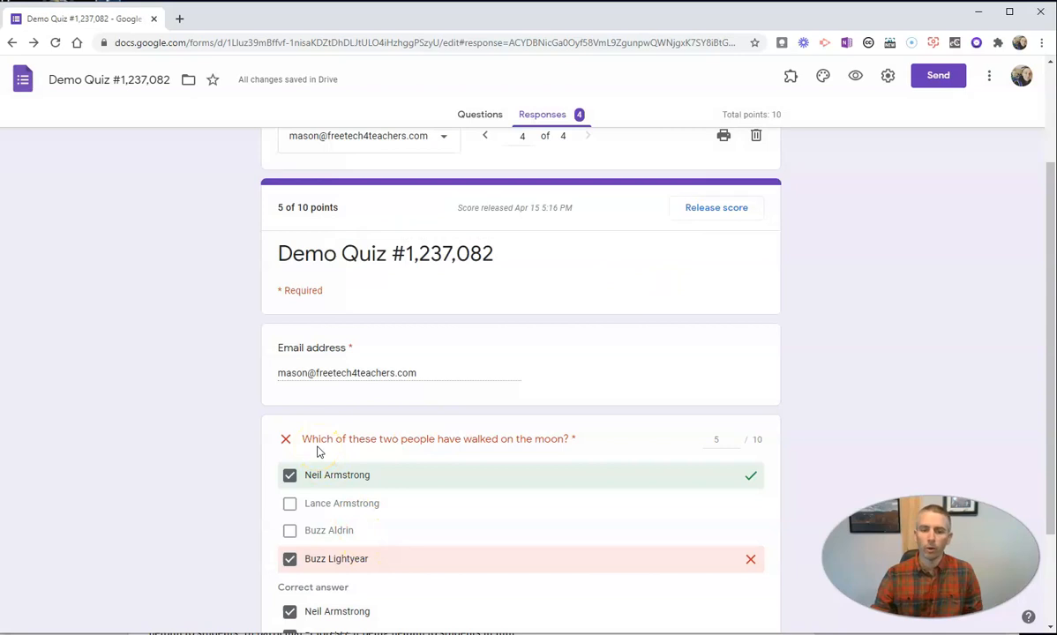